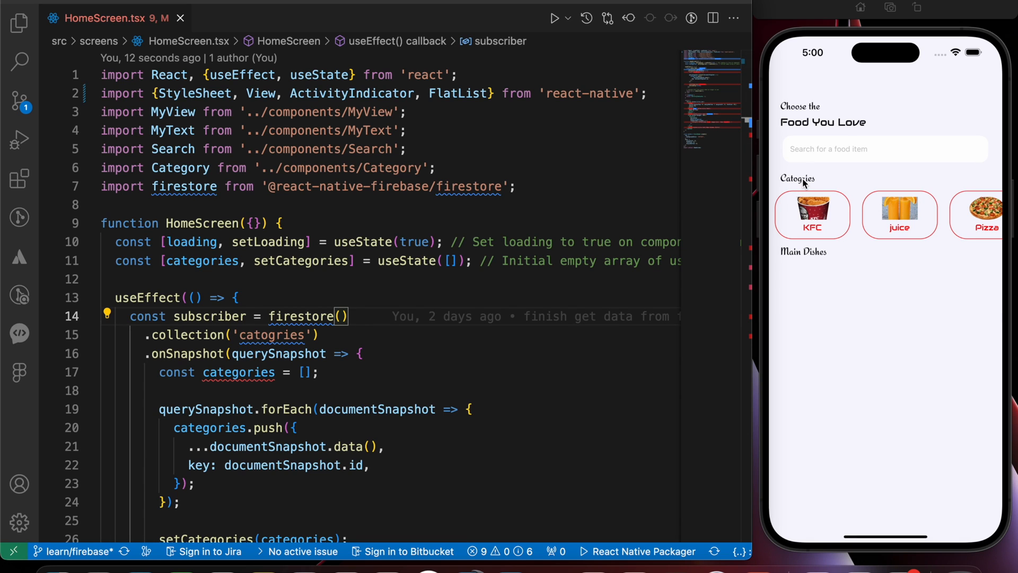
{"action": "mouse_move", "coordinate": [818, 284]}
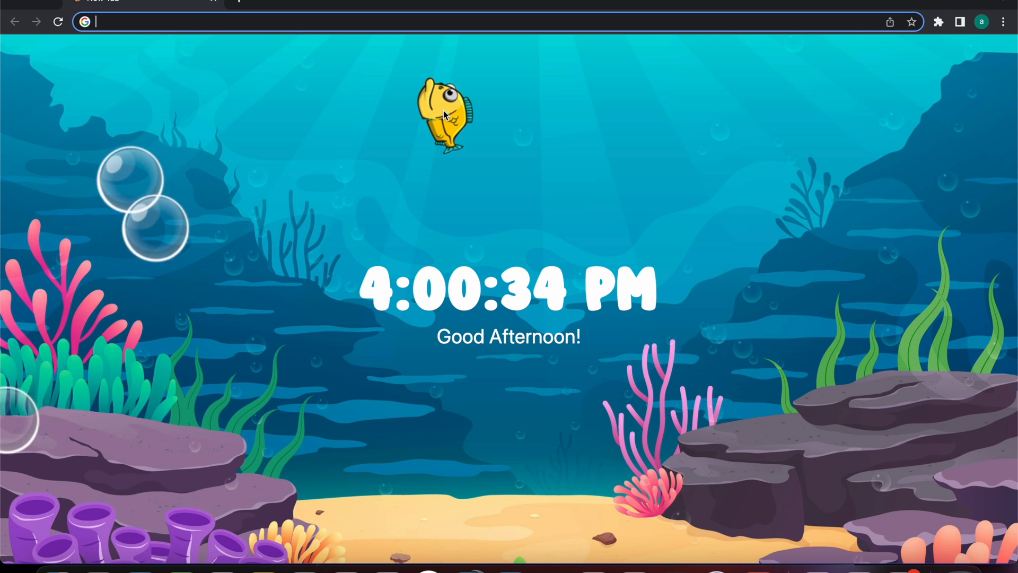
- Go from firebase.google.com to the Firebase console for the react-native-dream project
{"action": "type", "text": "firebase.google.com"}
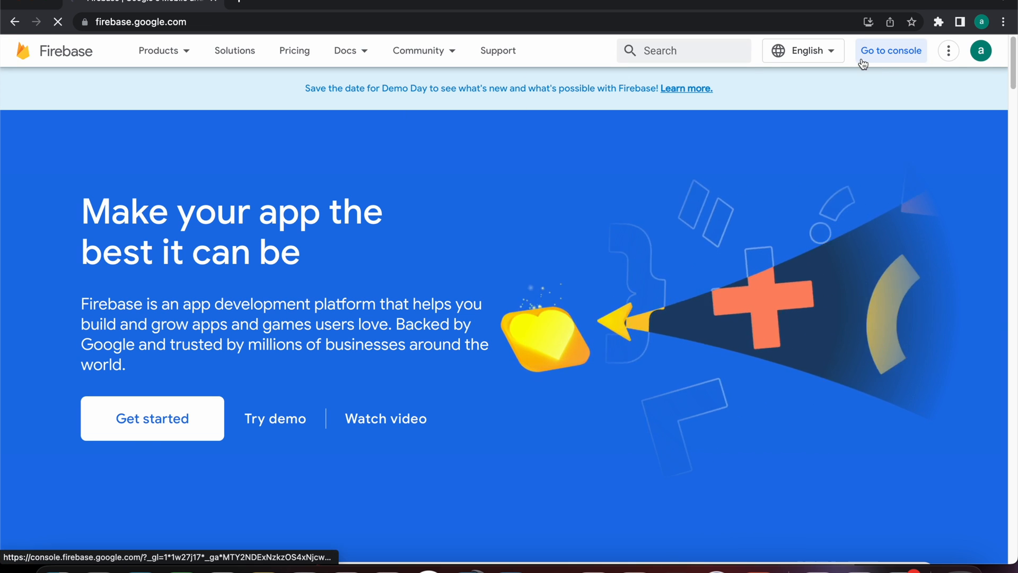
{"action": "left_click", "coordinate": [891, 51]}
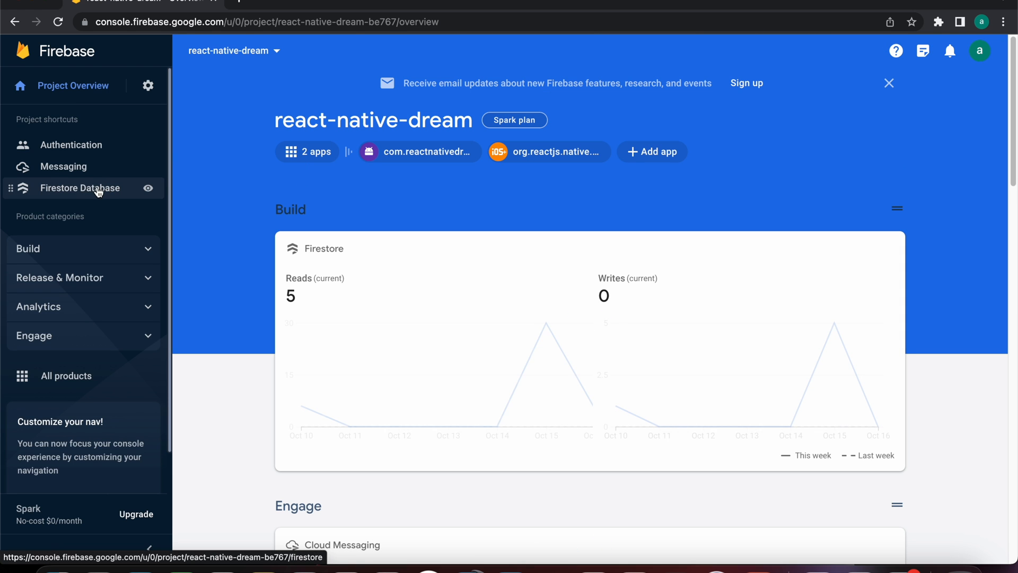
- Browse Firestore Database past the catogries collection to the foods collection's Super Dish document
{"action": "left_click", "coordinate": [81, 188]}
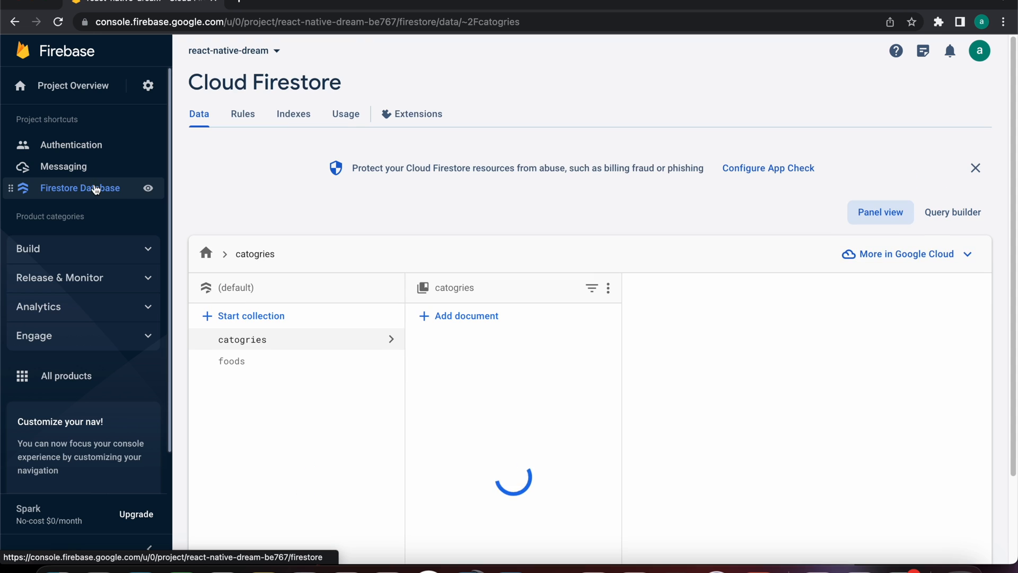
{"action": "left_click", "coordinate": [486, 339]}
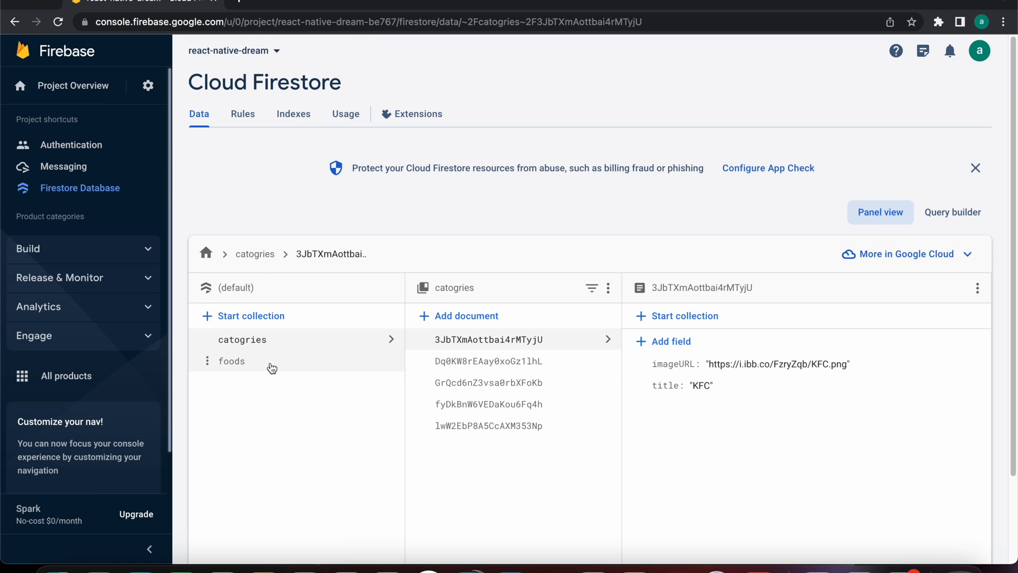
{"action": "left_click", "coordinate": [231, 361]}
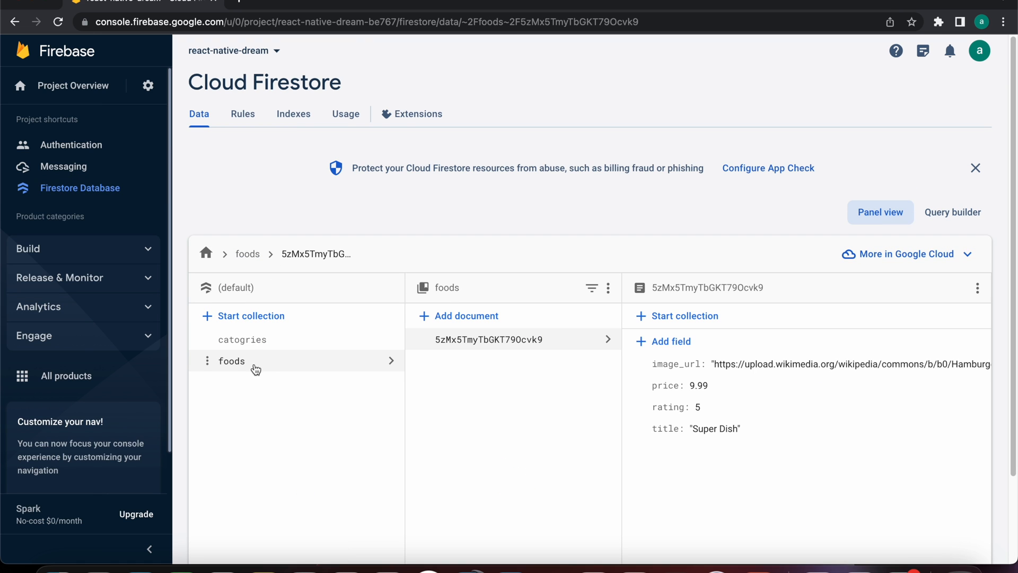
{"action": "mouse_move", "coordinate": [727, 363]}
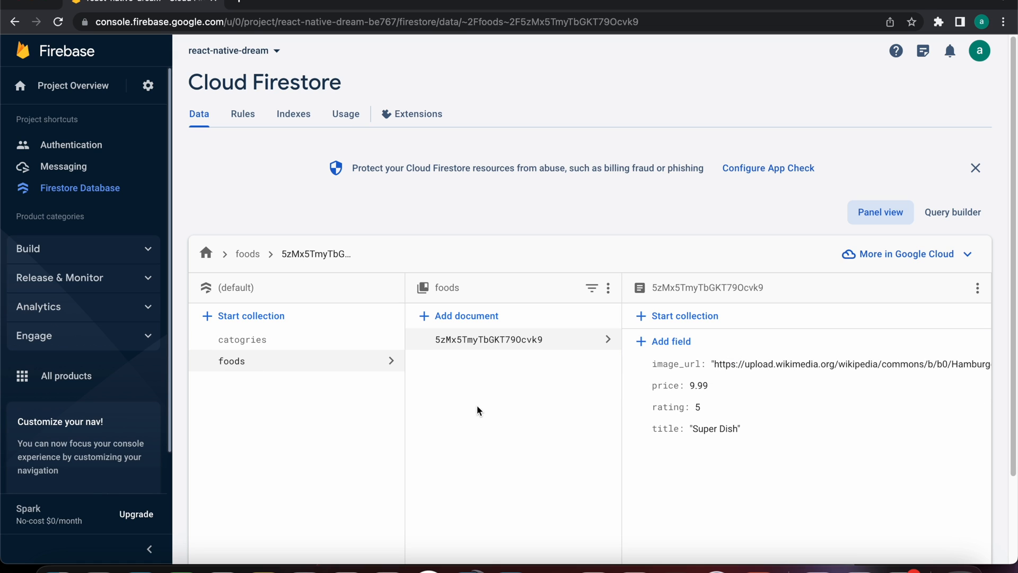
{"action": "mouse_move", "coordinate": [515, 382]}
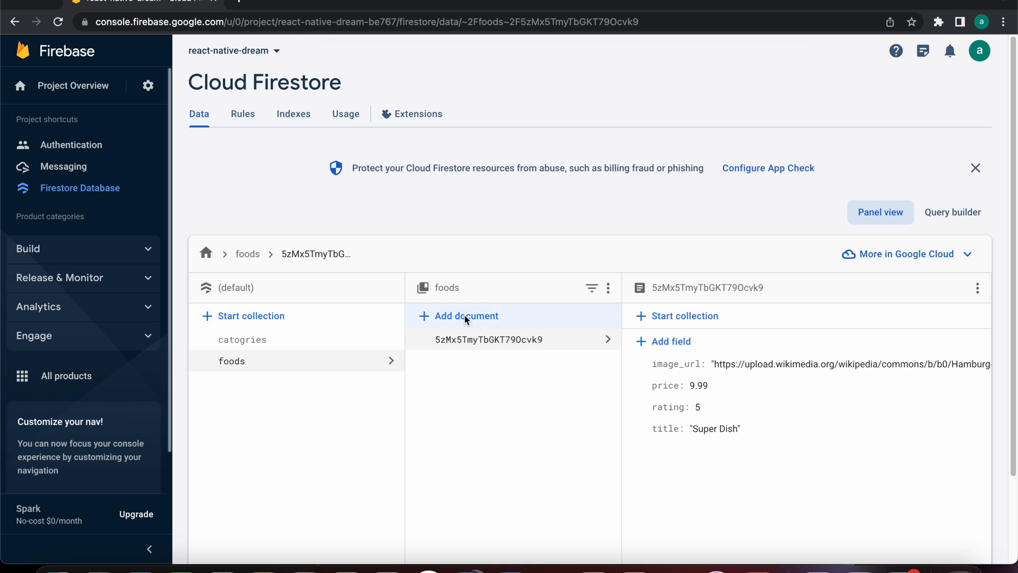
- Start a new foods document with an Auto-ID and a title field of burger
{"action": "left_click", "coordinate": [465, 315]}
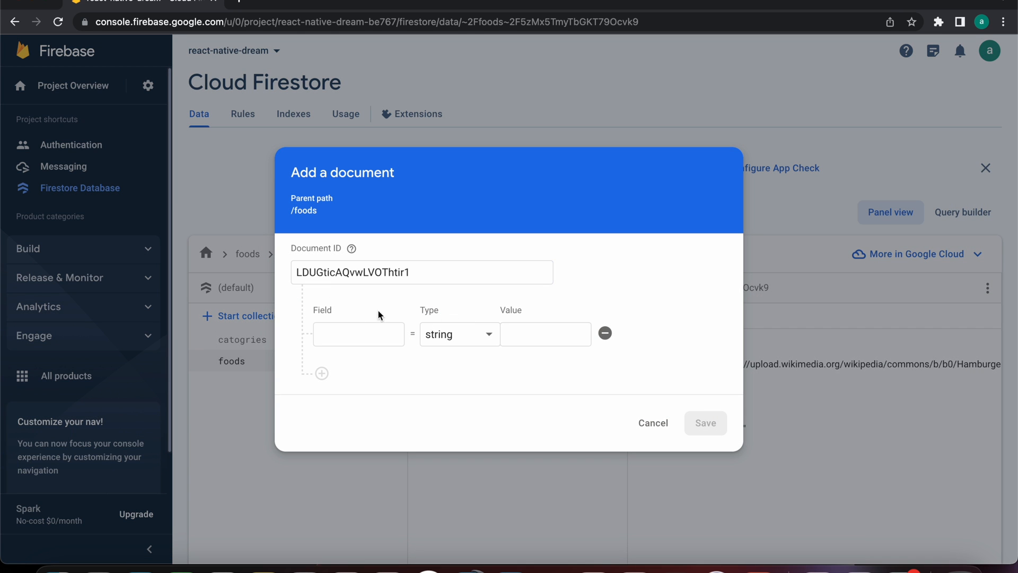
{"action": "left_click", "coordinate": [358, 334]}
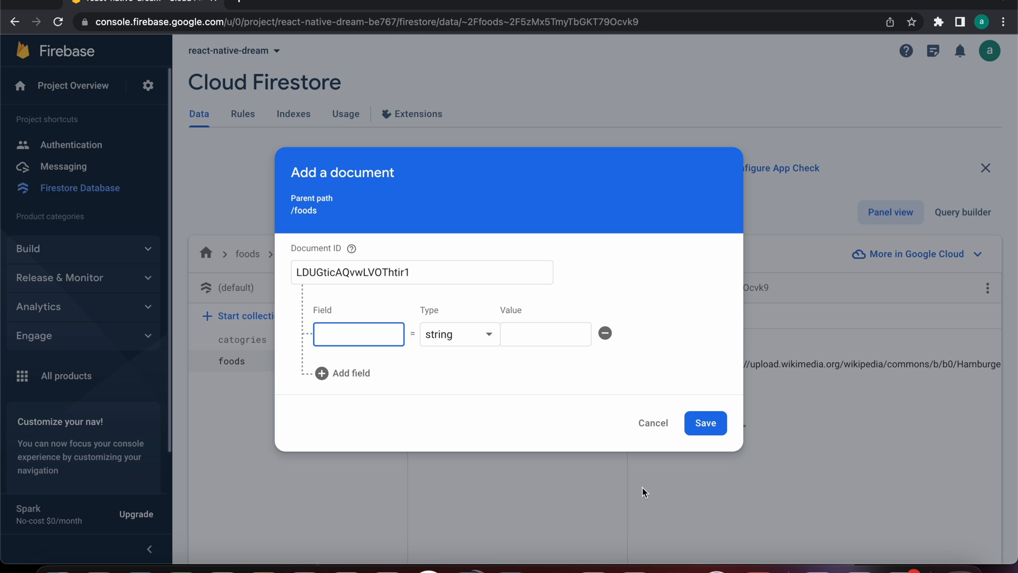
{"action": "left_click", "coordinate": [165, 8]}
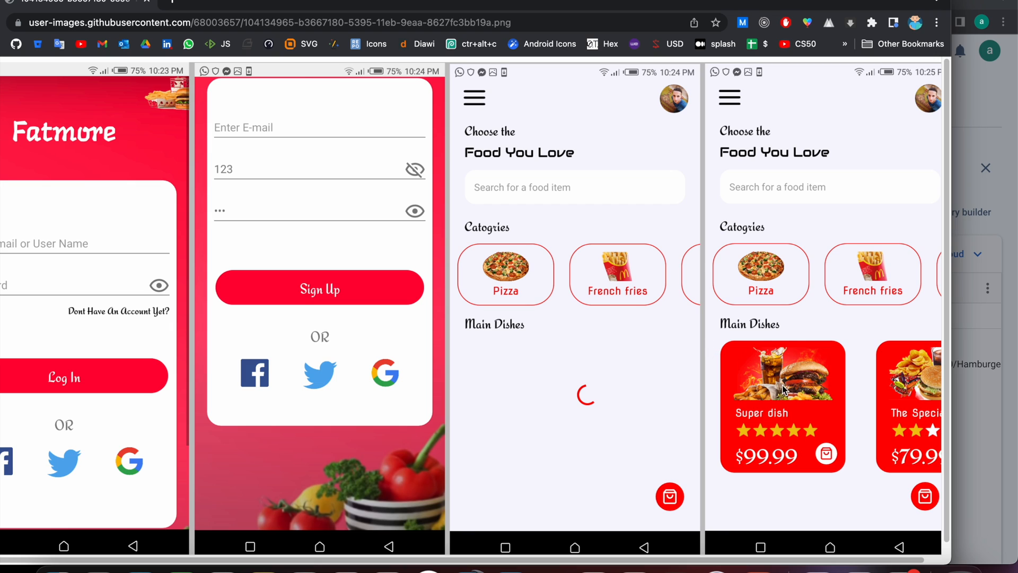
{"action": "mouse_move", "coordinate": [767, 421]}
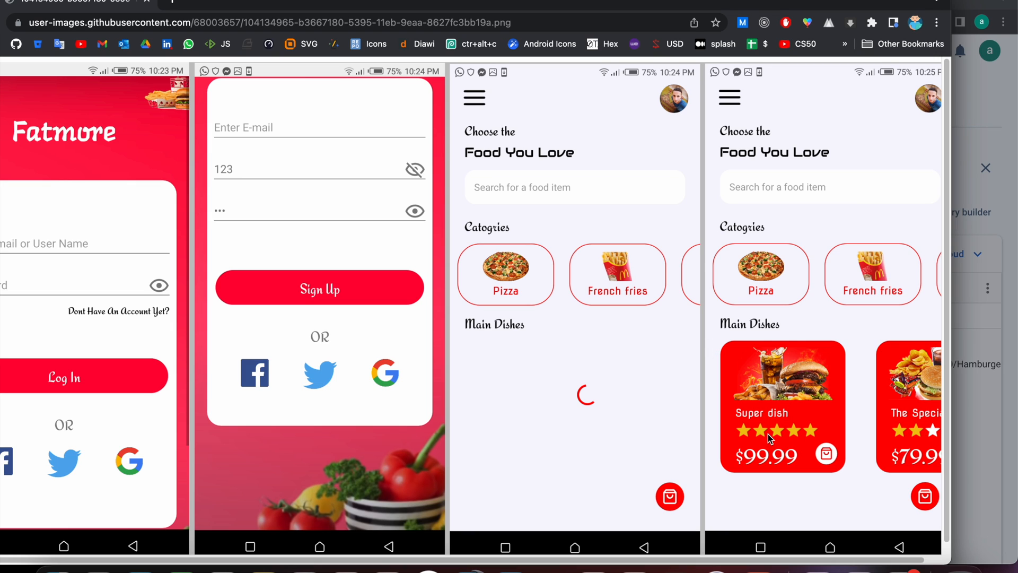
{"action": "mouse_move", "coordinate": [802, 458]}
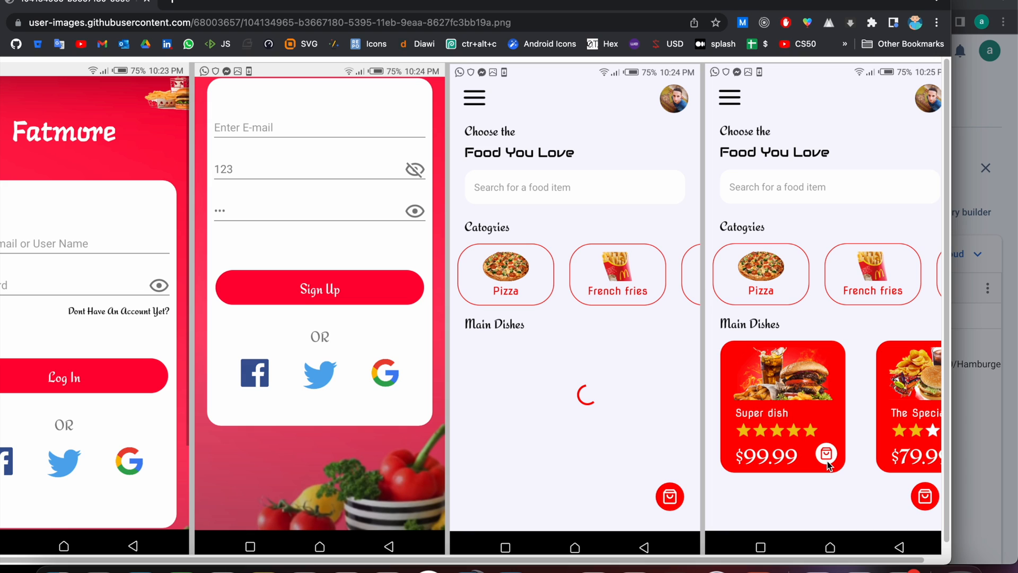
{"action": "mouse_move", "coordinate": [760, 423]}
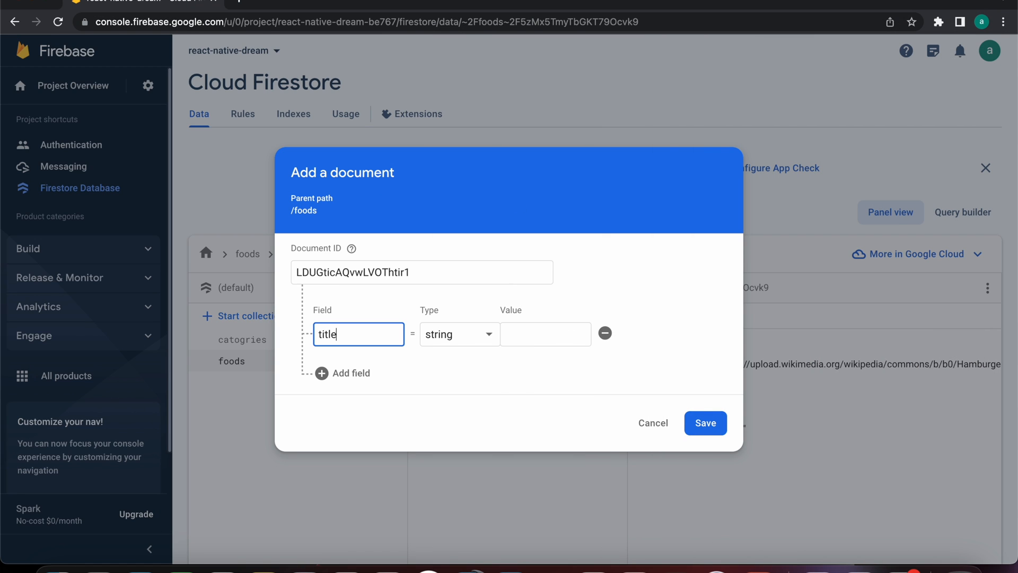
{"action": "left_click", "coordinate": [546, 334]}
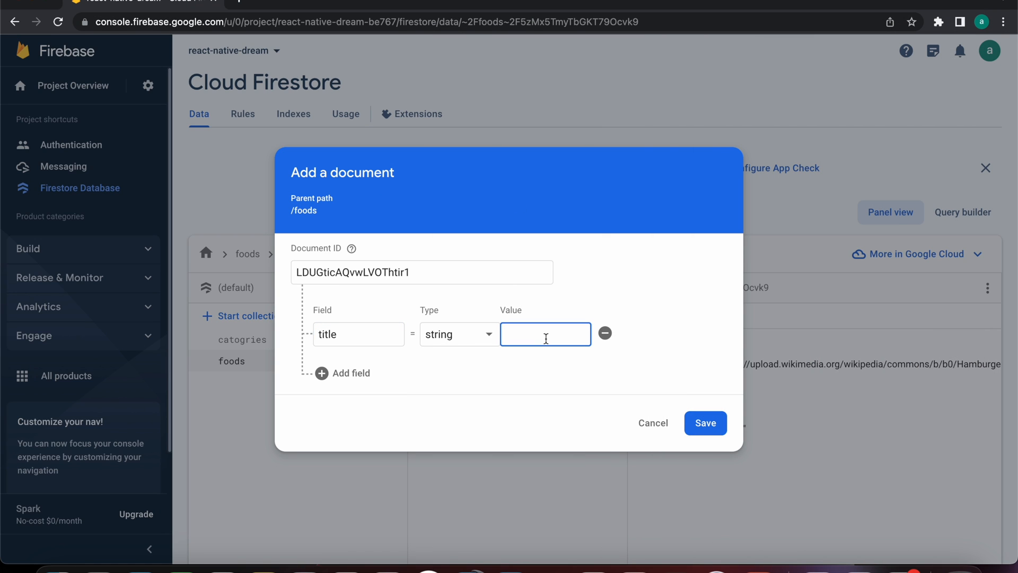
{"action": "type", "text": "bur"}
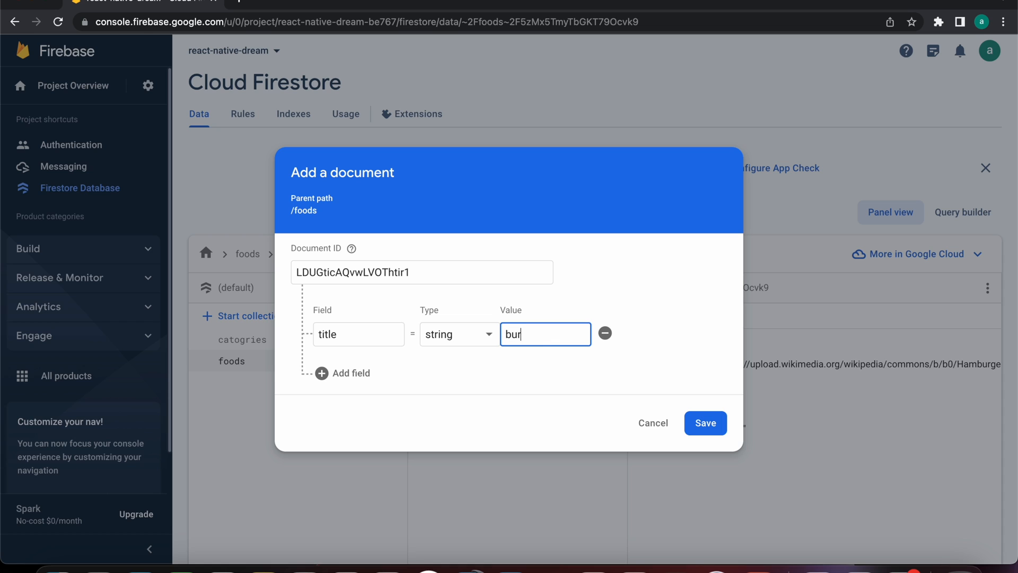
- Add an imageURL field, number field price 12, and number field rate 4
{"action": "left_click", "coordinate": [350, 373]}
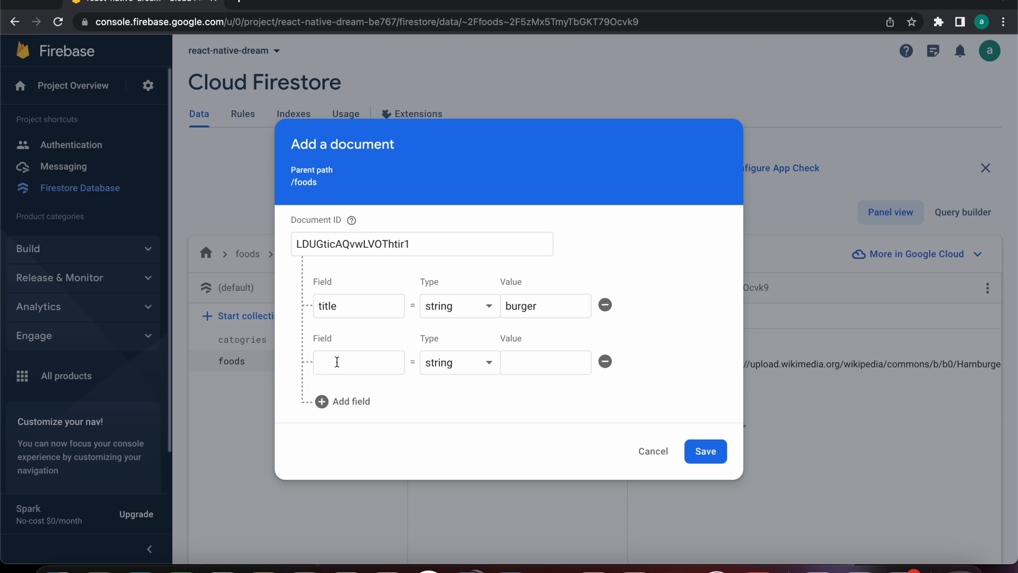
{"action": "type", "text": "imageUR"}
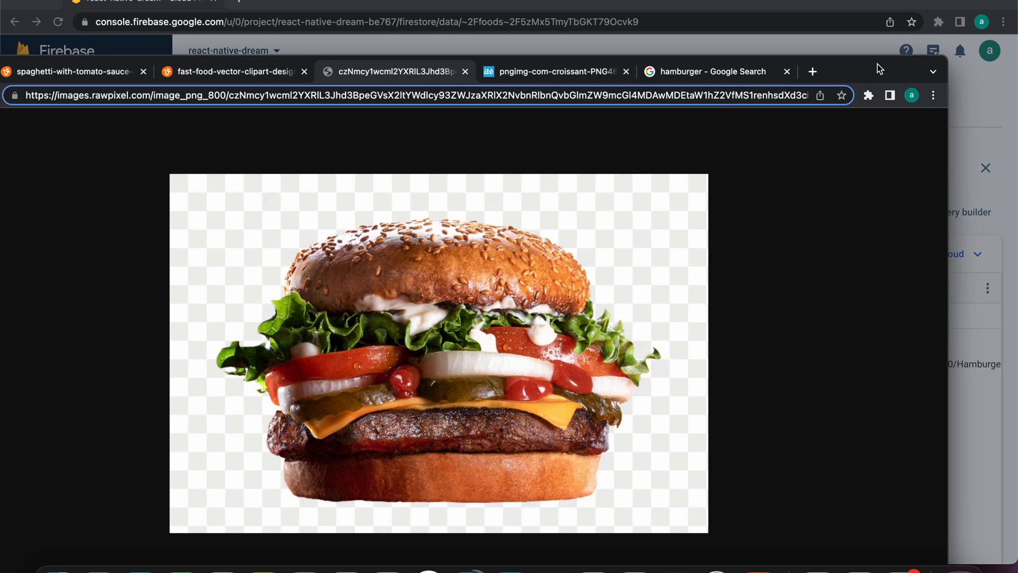
{"action": "left_click", "coordinate": [477, 95]}
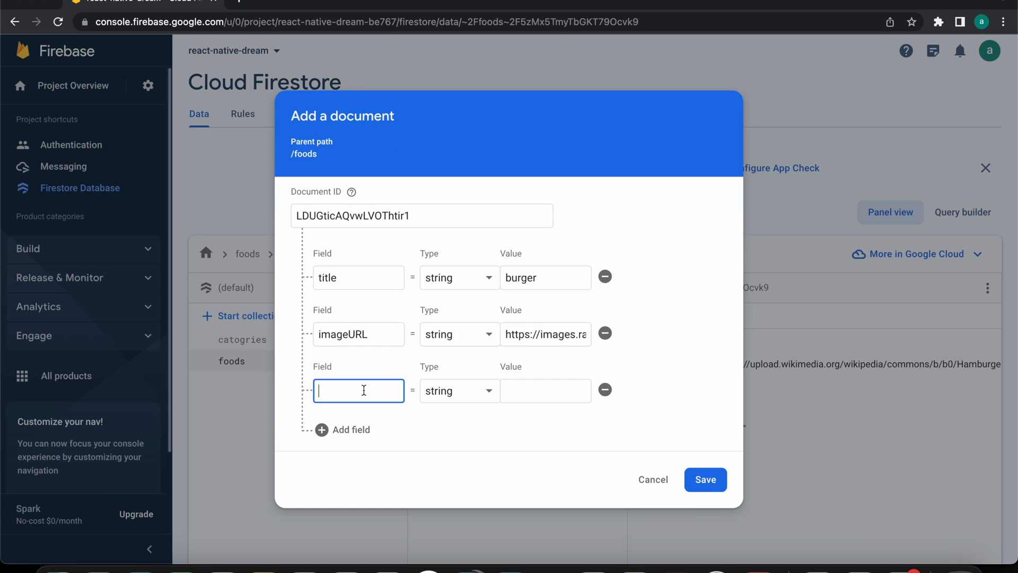
{"action": "type", "text": "price"}
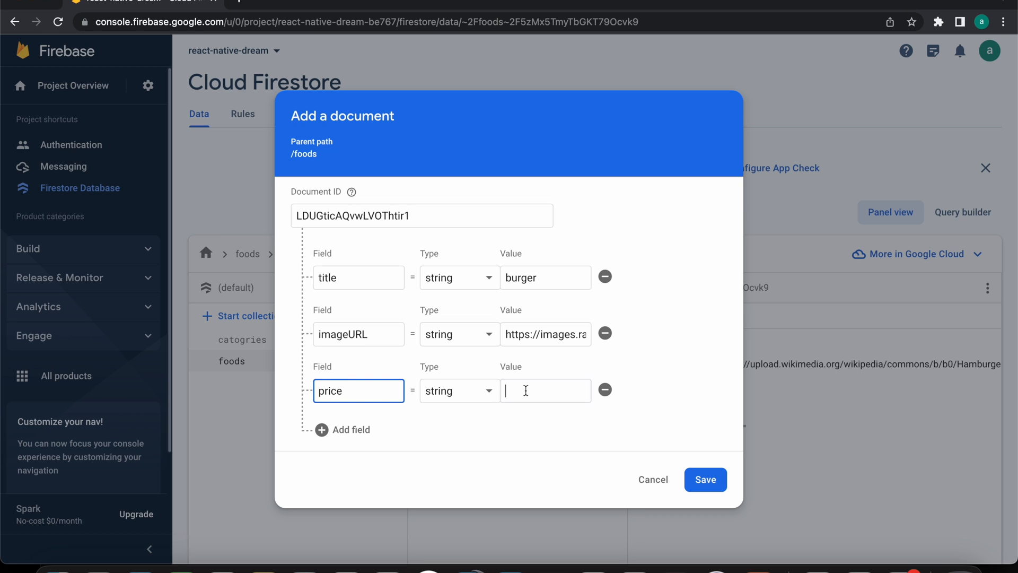
{"action": "left_click", "coordinate": [459, 390]}
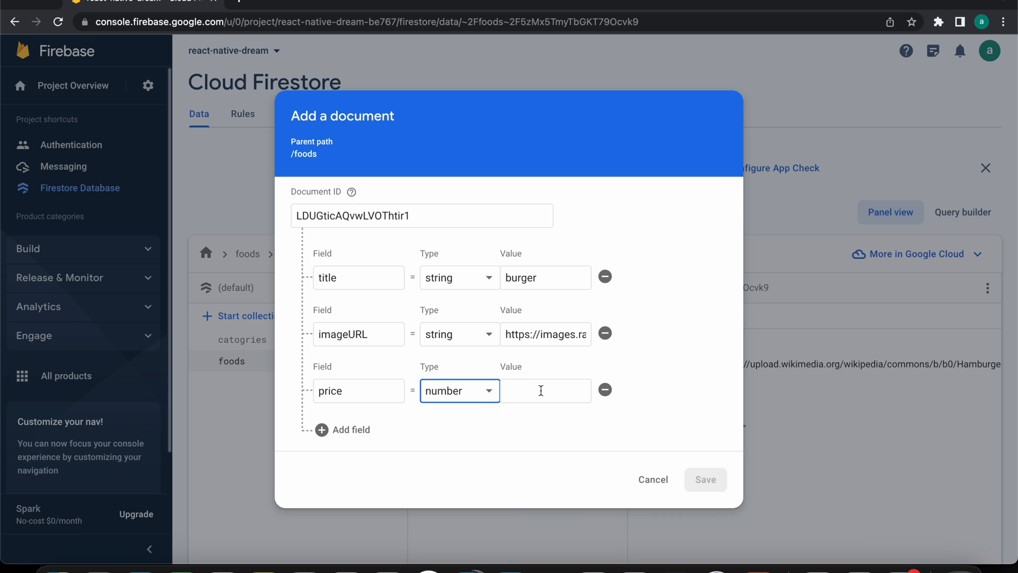
{"action": "type", "text": "12"}
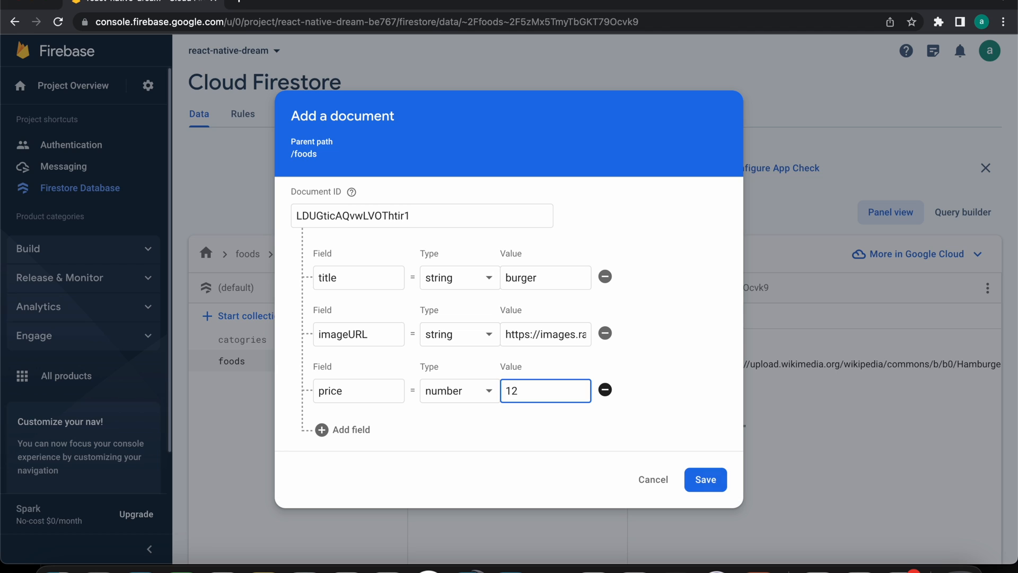
{"action": "left_click", "coordinate": [342, 429]}
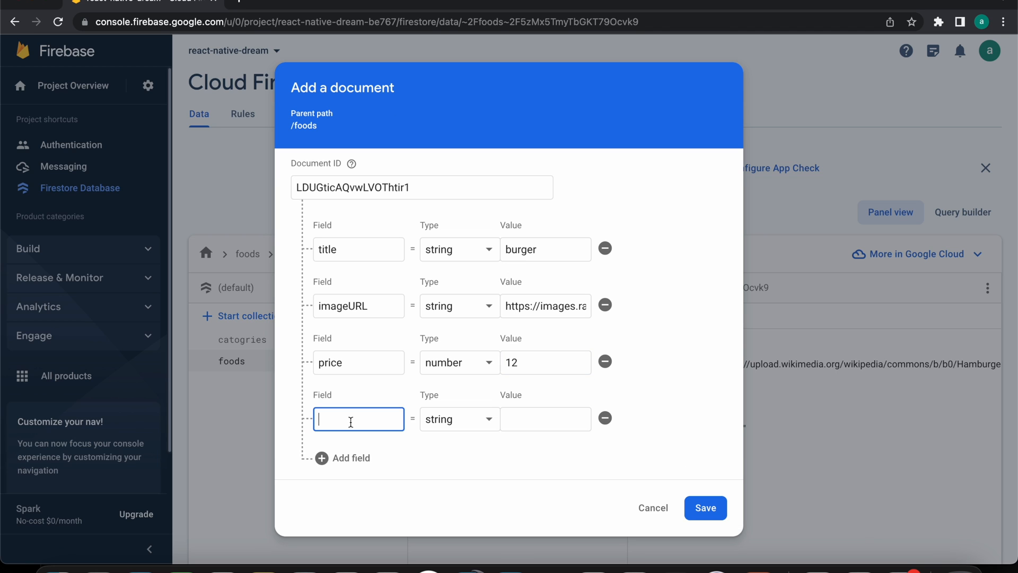
{"action": "type", "text": "rate"}
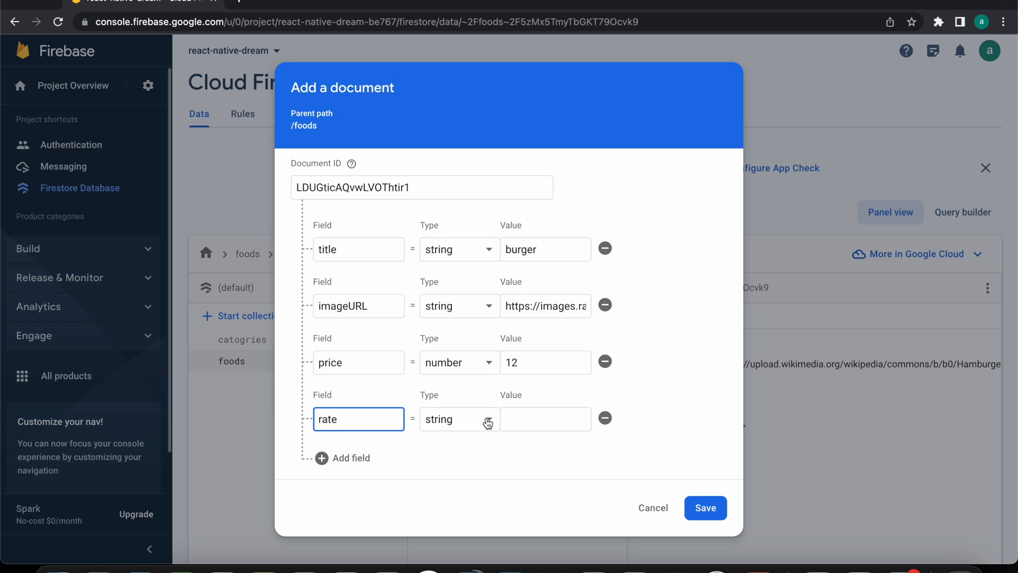
{"action": "left_click", "coordinate": [459, 419]}
{"action": "type", "text": "4"}
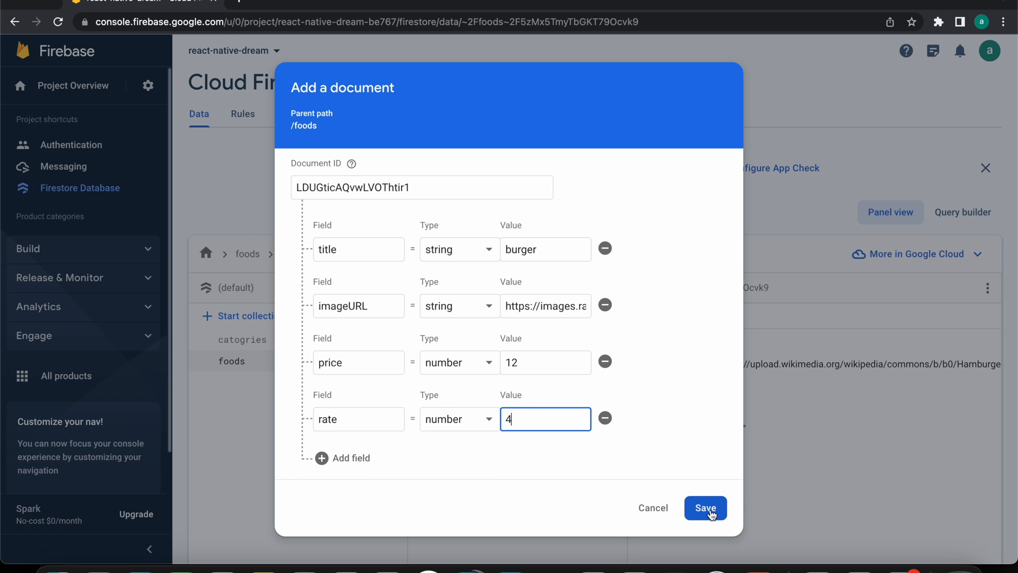
- Save burger and add a croissant document with imageURL, title, pirce 4 and rate 5
{"action": "left_click", "coordinate": [705, 508]}
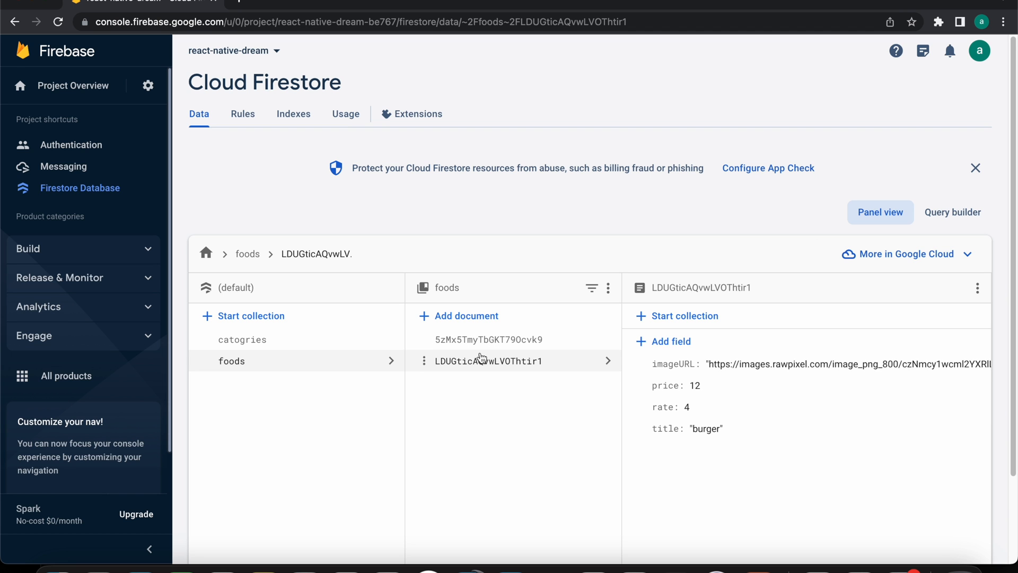
{"action": "left_click", "coordinate": [466, 315]}
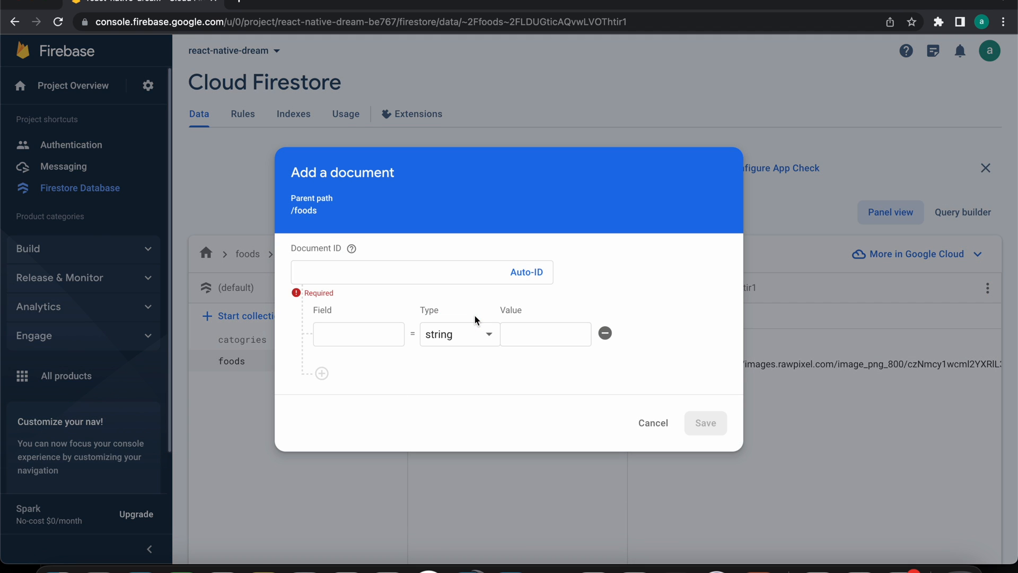
{"action": "type", "text": "title"}
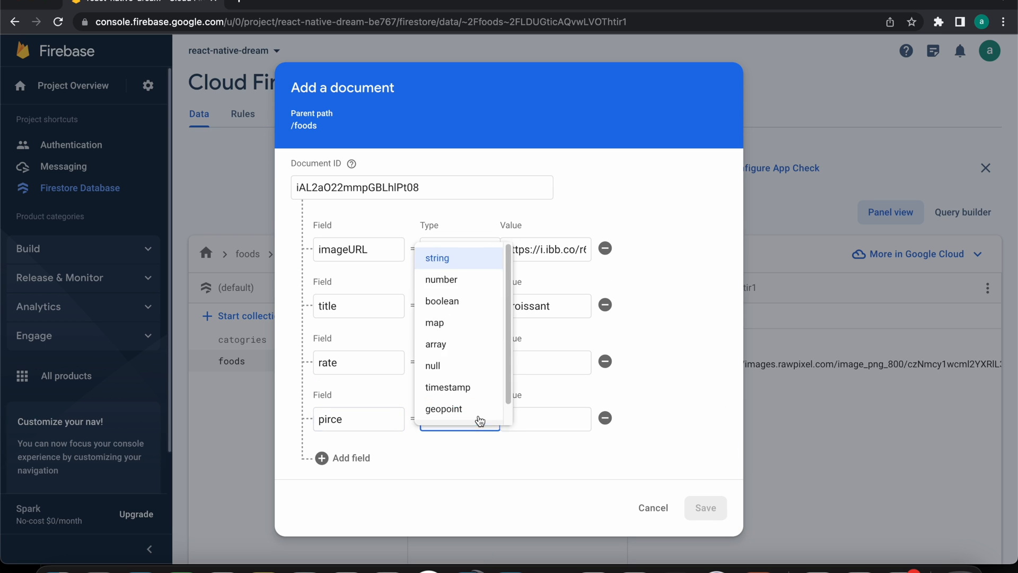
{"action": "left_click", "coordinate": [705, 508]}
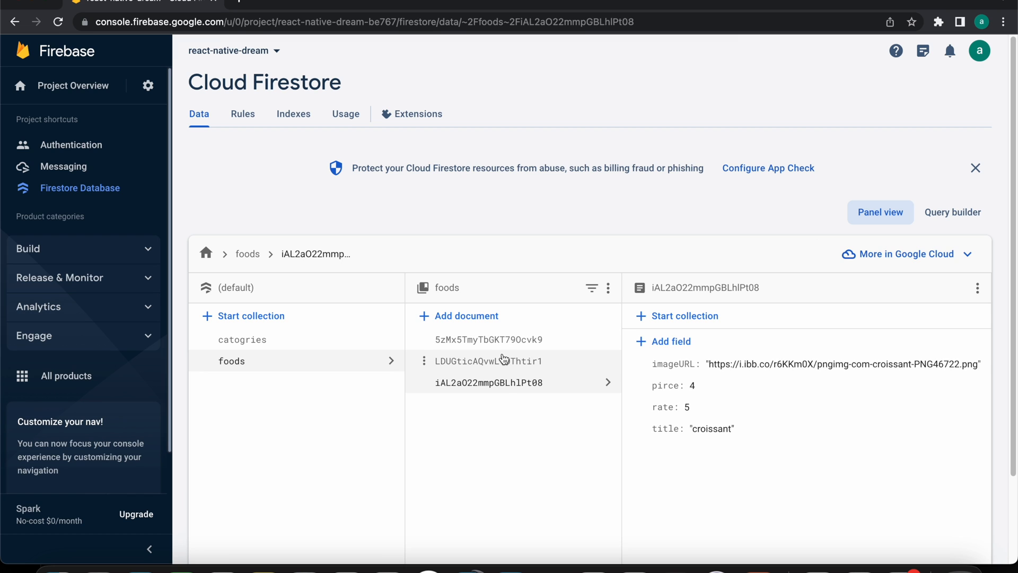
- Delete Super Dish's rating field and add a number field rate with value 4
{"action": "left_click", "coordinate": [489, 339]}
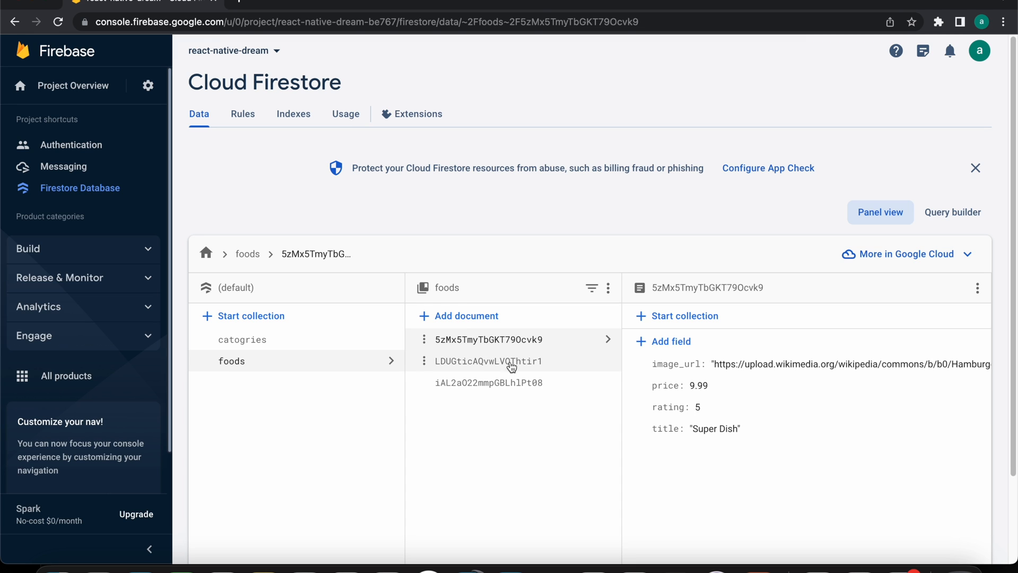
{"action": "left_click", "coordinate": [489, 382]}
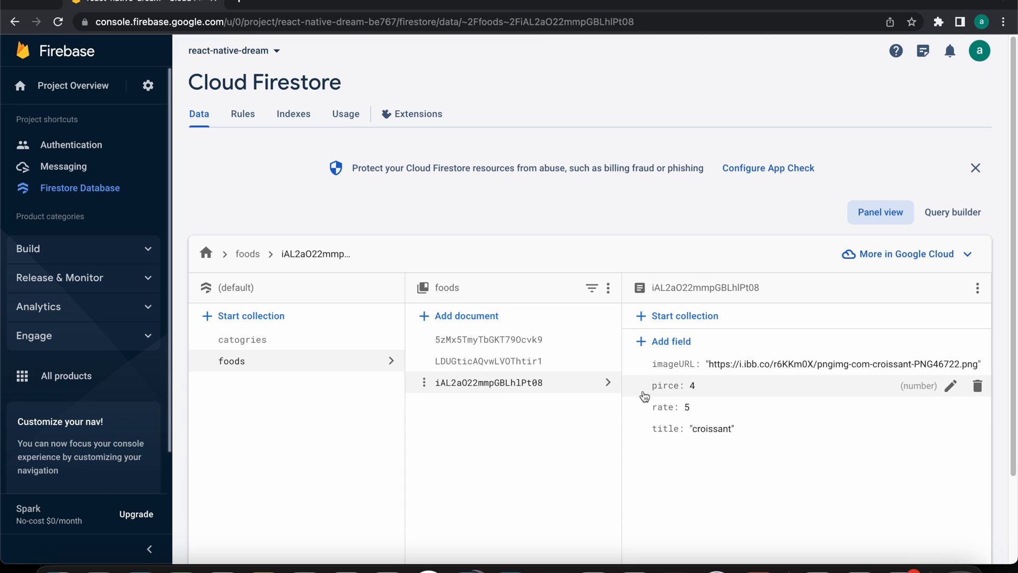
{"action": "left_click", "coordinate": [488, 338]}
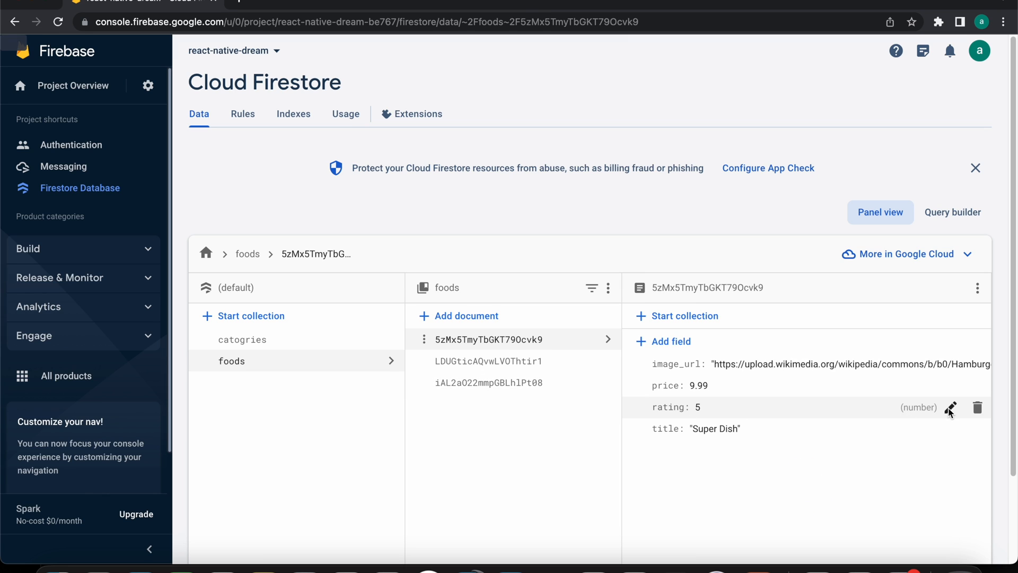
{"action": "left_click", "coordinate": [950, 408]}
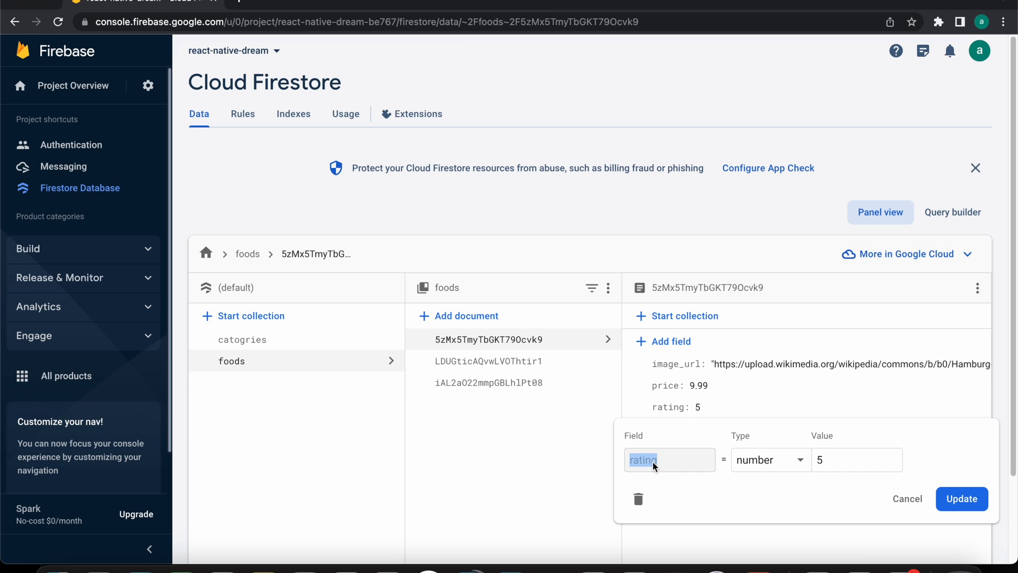
{"action": "mouse_move", "coordinate": [661, 463]}
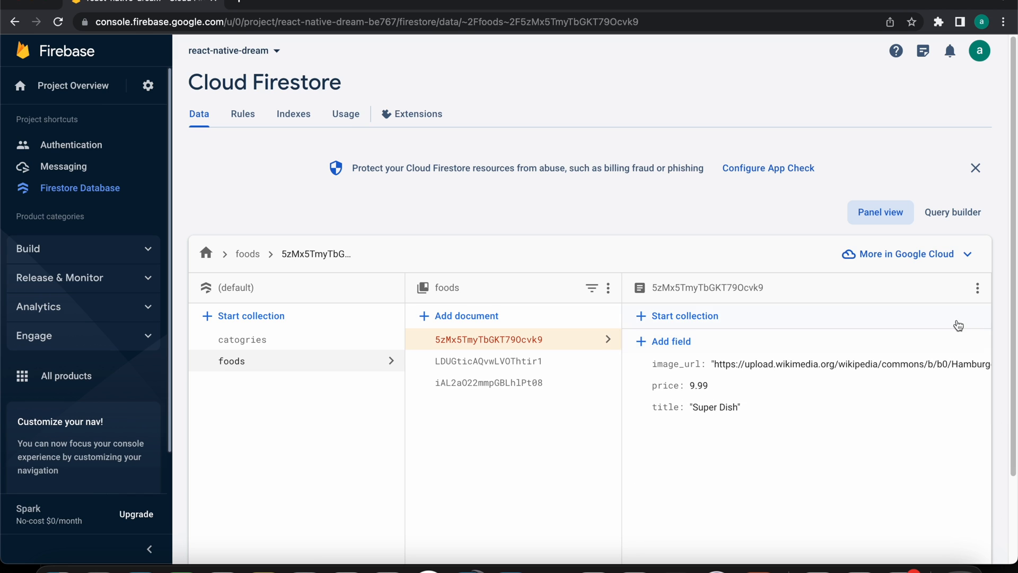
{"action": "left_click", "coordinate": [664, 341]}
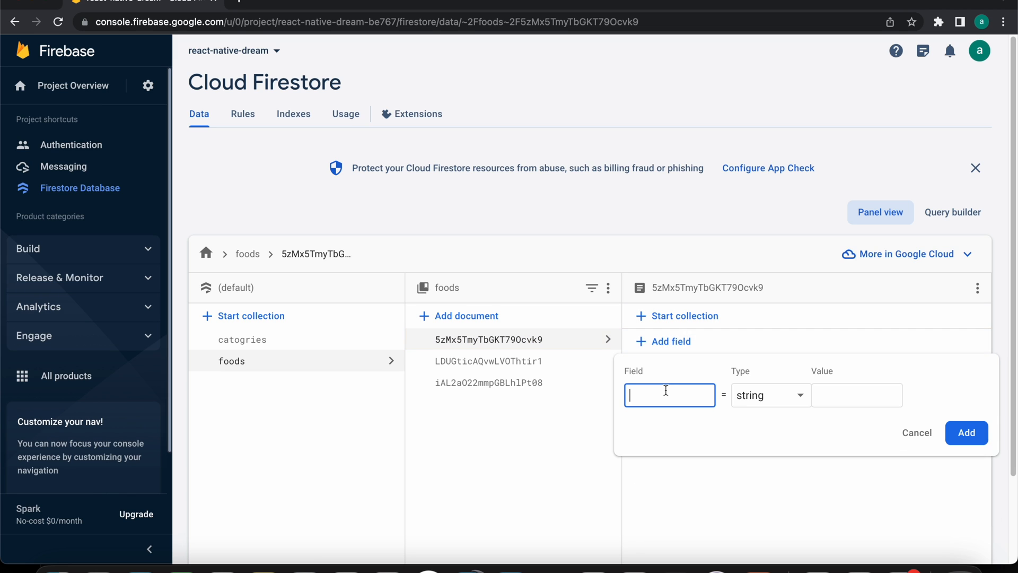
{"action": "left_click", "coordinate": [769, 394]}
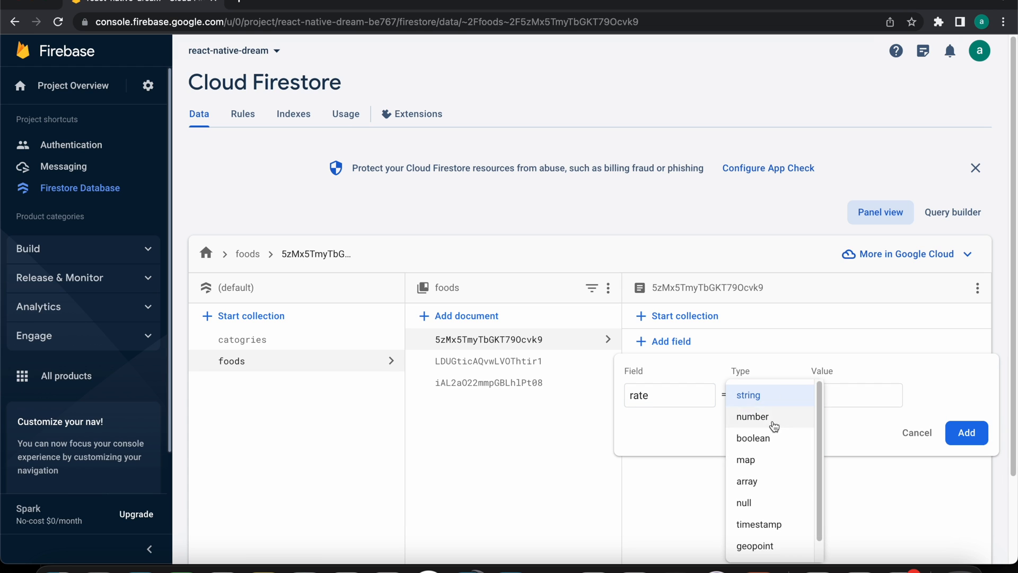
{"action": "left_click", "coordinate": [752, 416]}
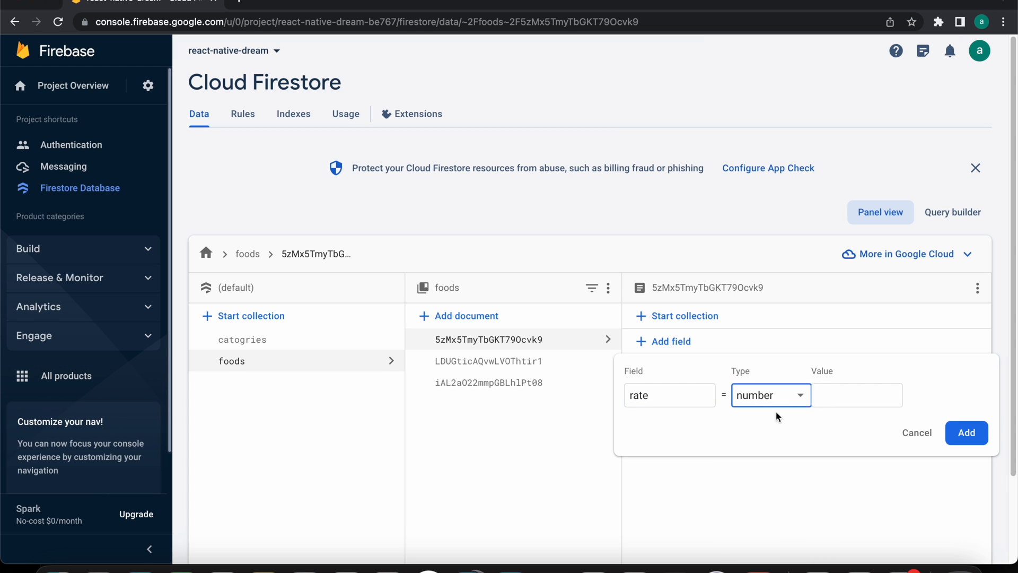
{"action": "type", "text": "4"}
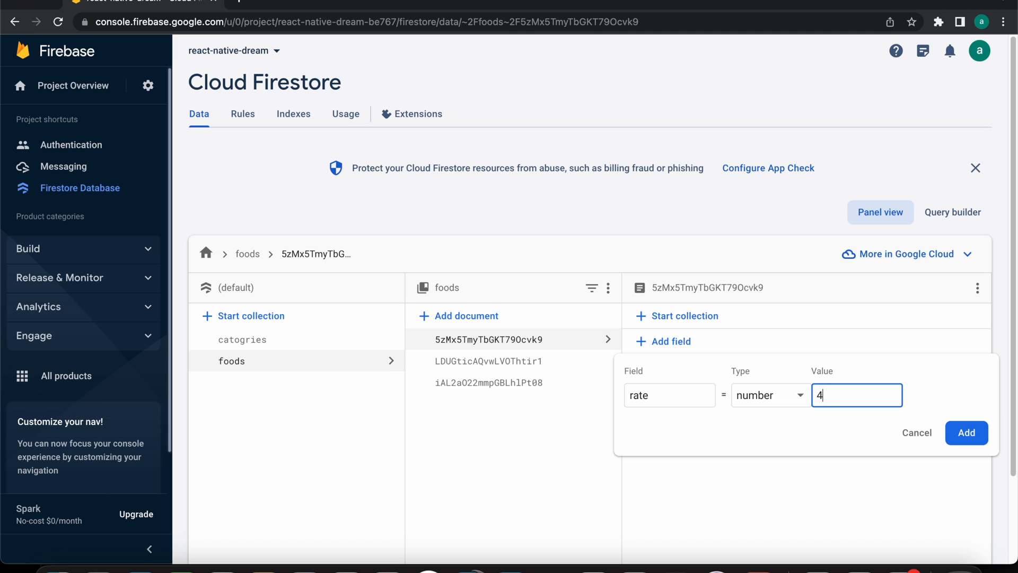
{"action": "left_click", "coordinate": [966, 433]}
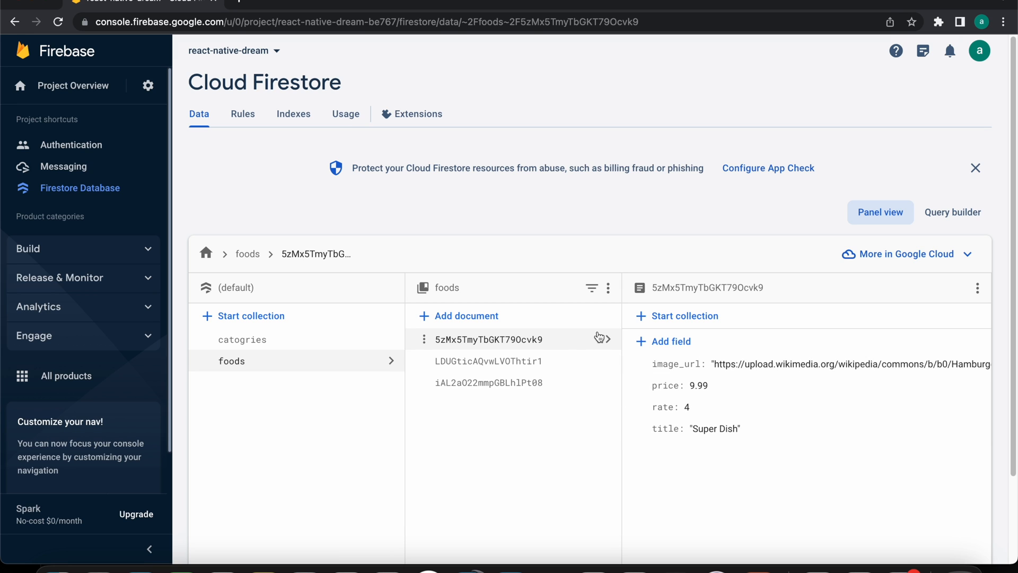
{"action": "mouse_move", "coordinate": [507, 355]}
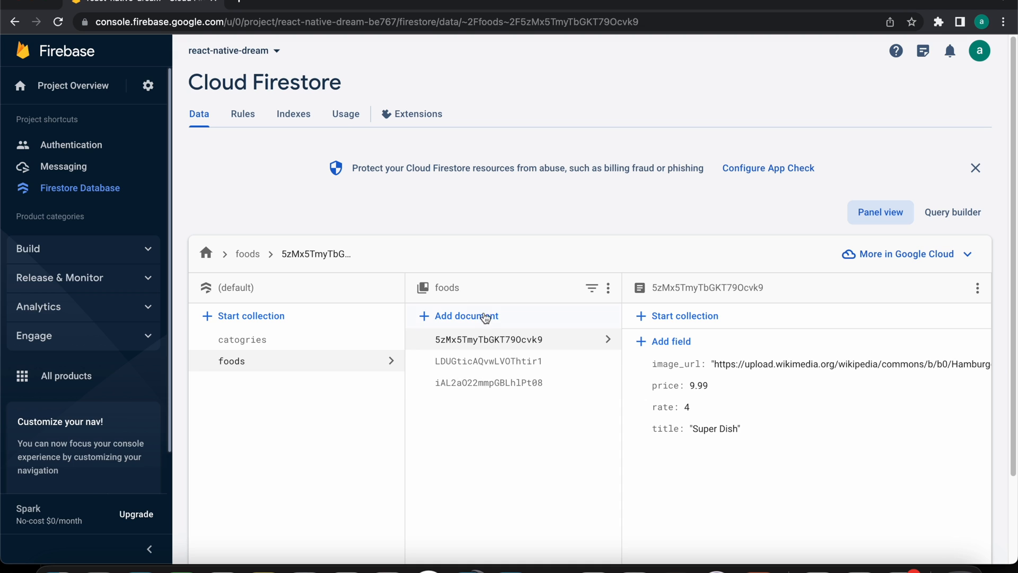
{"action": "mouse_move", "coordinate": [598, 552]}
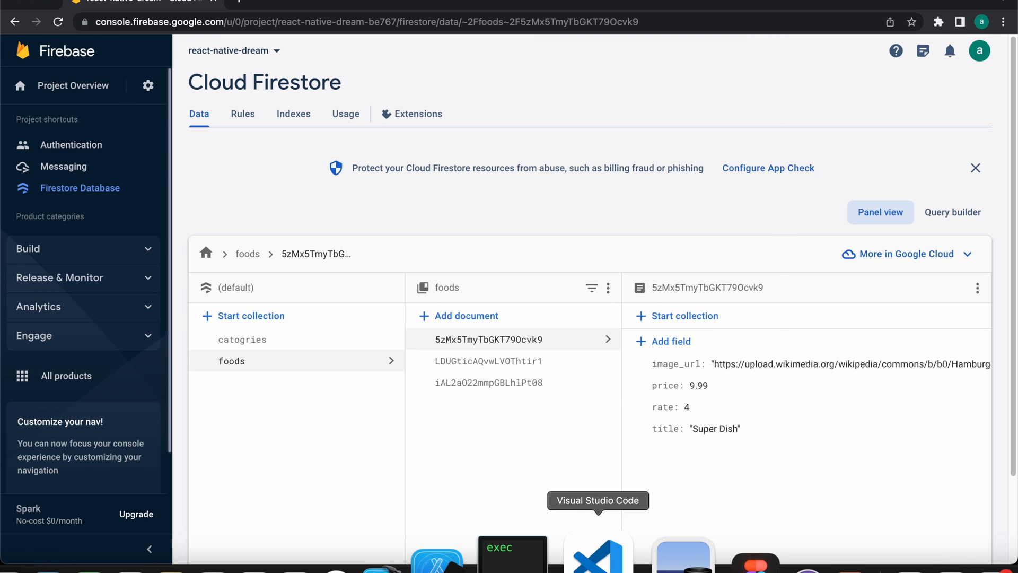
- Add a useEffect with firestore().collection("foods").onSnapshot declaring const foods = [] in the callback
{"action": "left_click", "coordinate": [598, 555]}
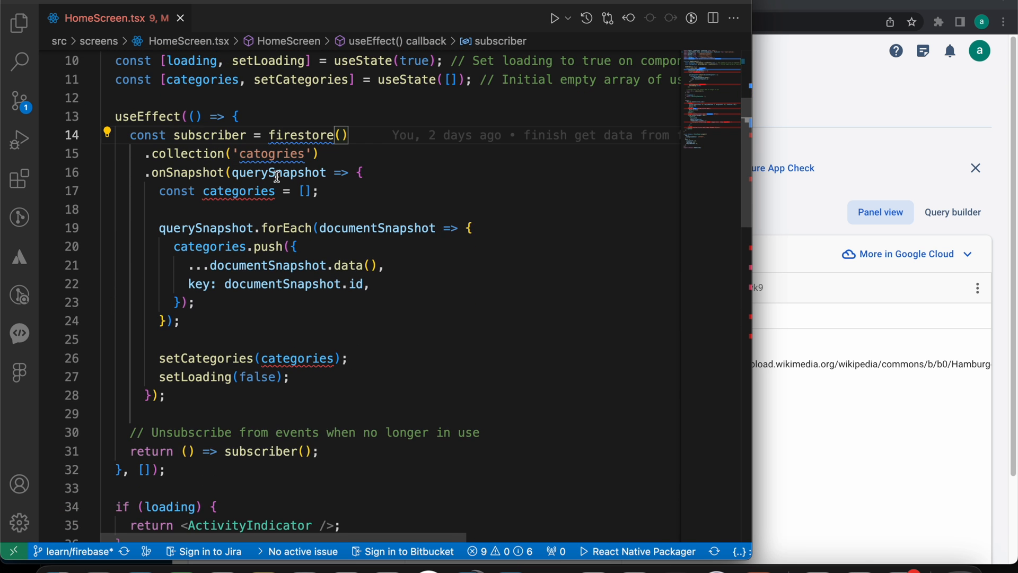
{"action": "mouse_move", "coordinate": [279, 173]}
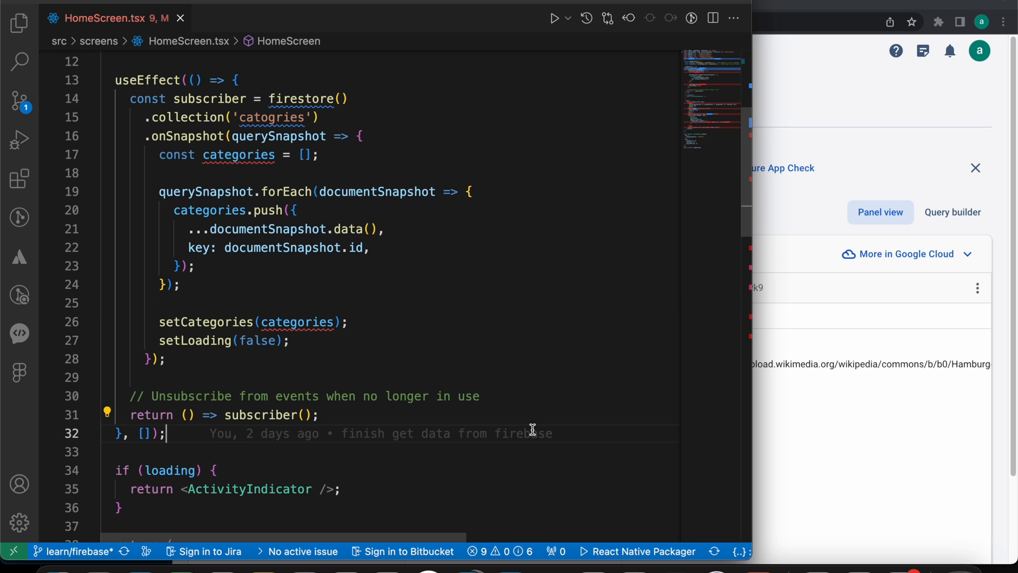
{"action": "type", "text": "useE"}
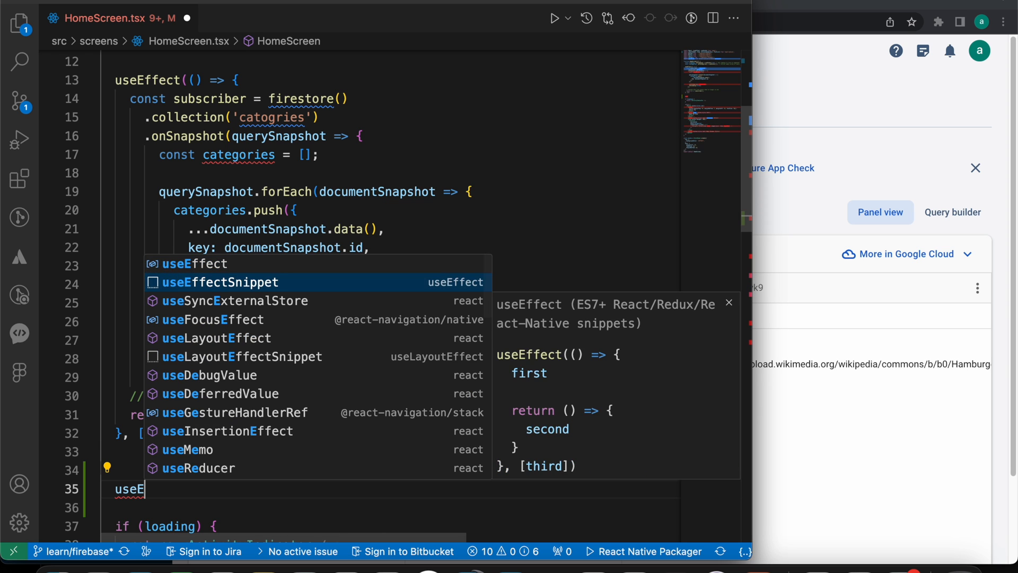
{"action": "key", "text": "Enter"}
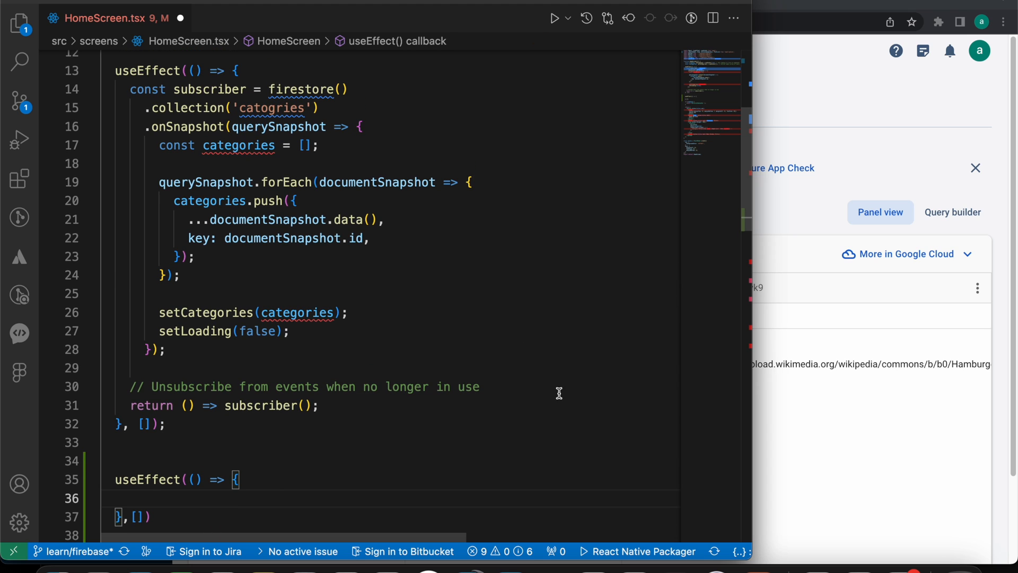
{"action": "type", "text": "const"}
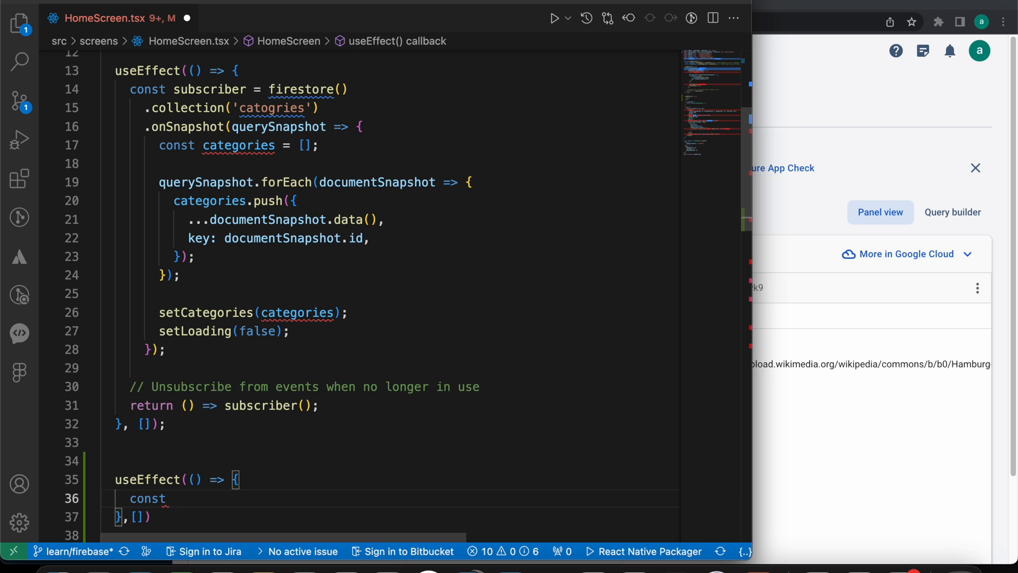
{"action": "type", "text": "subscriber = firestore()."}
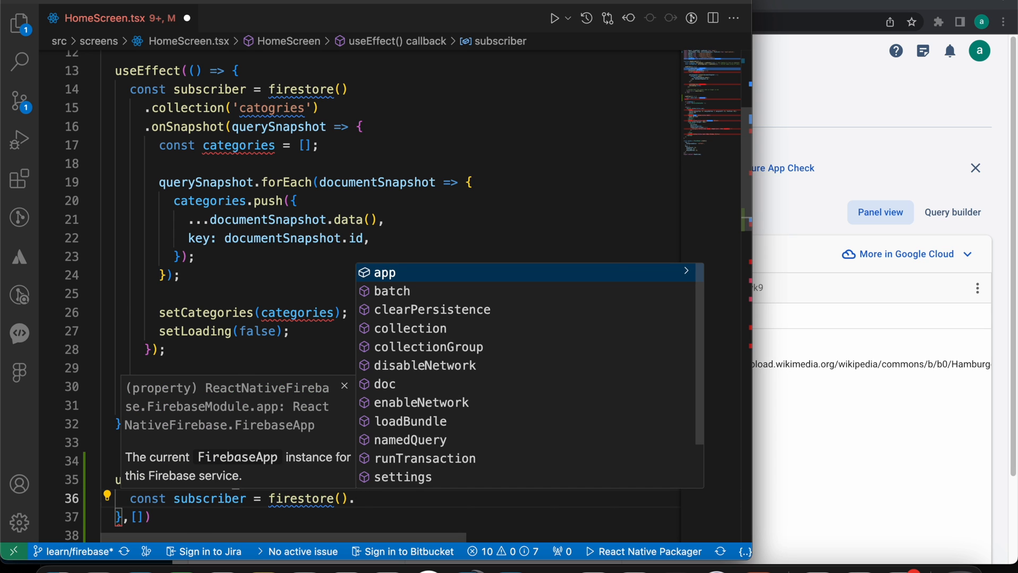
{"action": "type", "text": "collection('foods"}
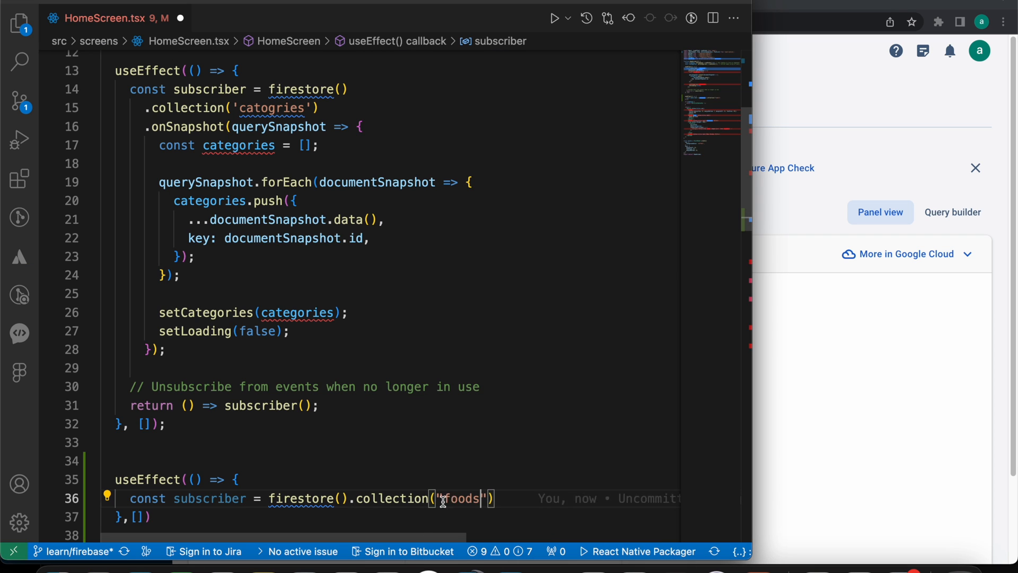
{"action": "type", "text": ".onSnapshot(("}
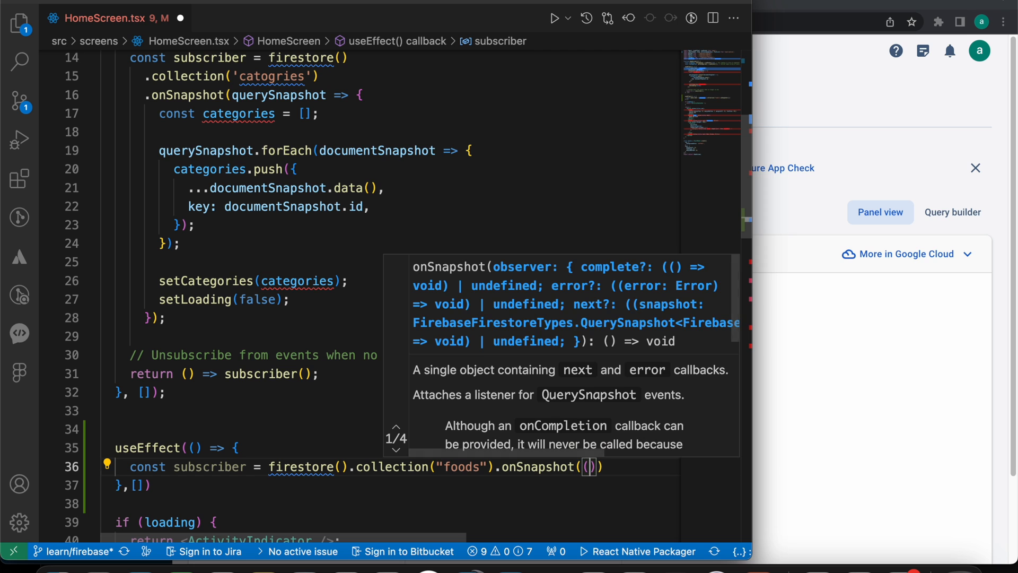
{"action": "type", "text": "res"}
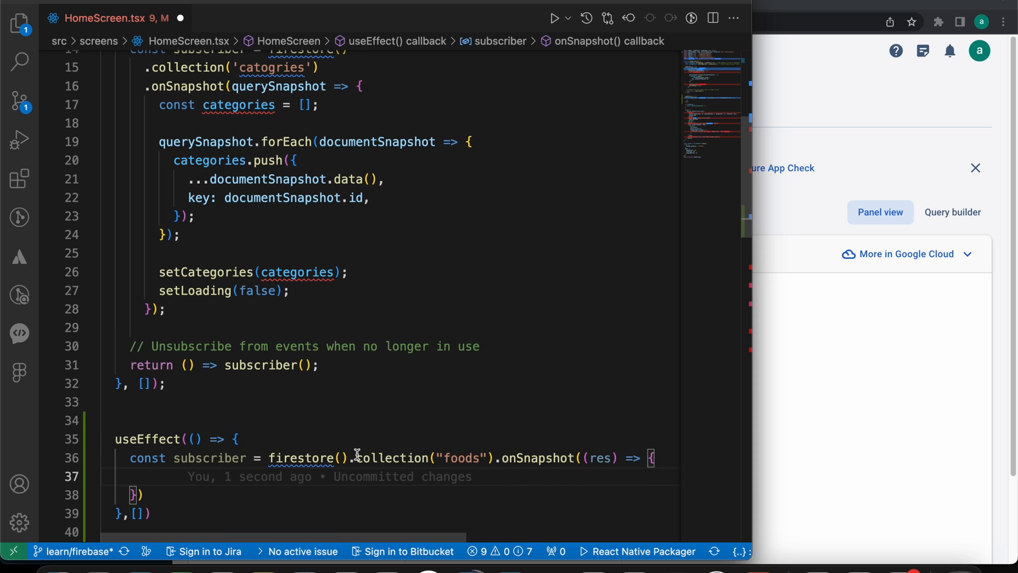
{"action": "type", "text": "const f"}
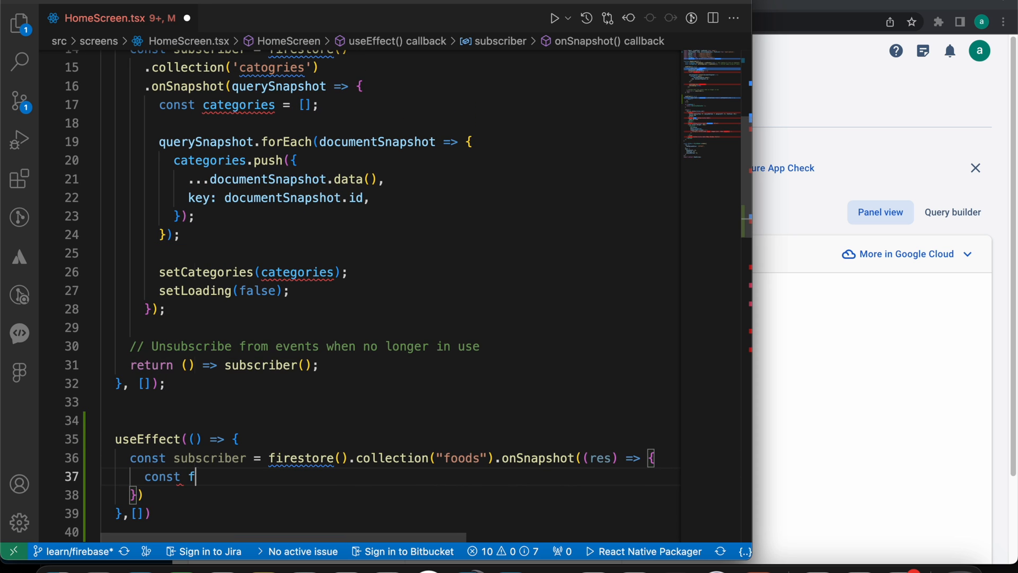
{"action": "type", "text": "oods = []"}
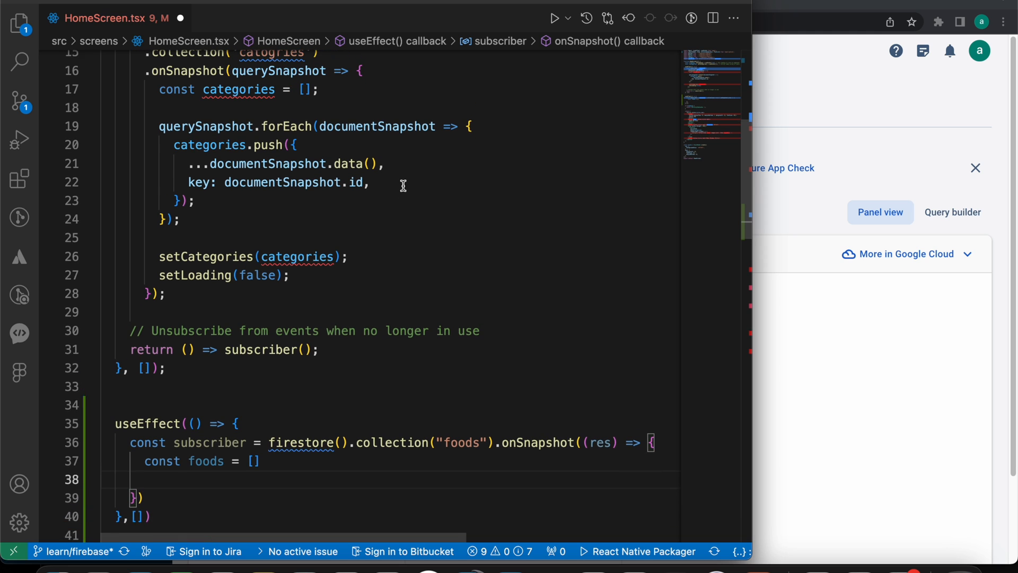
- Push each document into foods, add foods/setFoods state, call setFoods(foods), and return subscriber cleanup
{"action": "scroll", "scroll_direction": "down", "scroll_amount": 3}
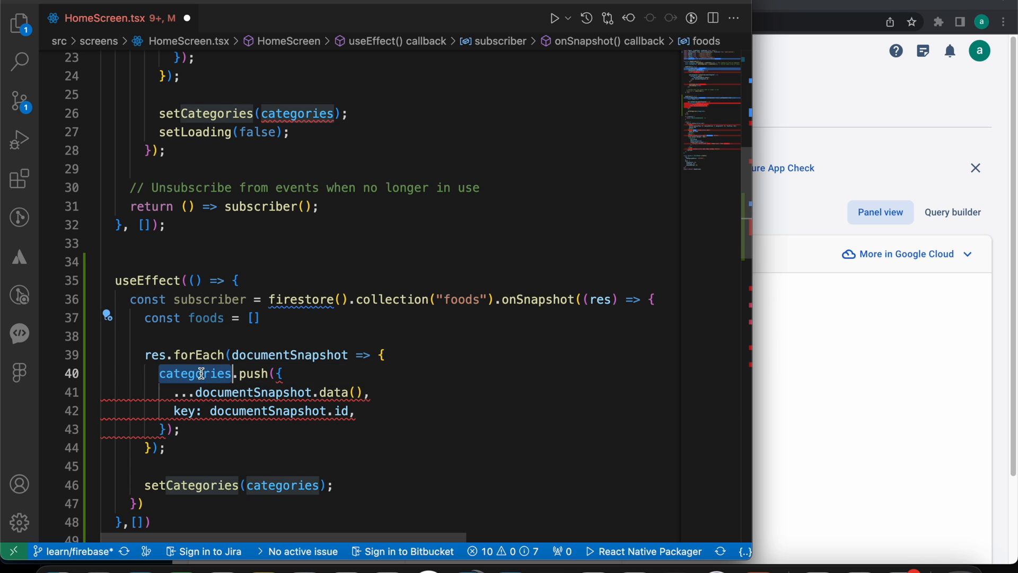
{"action": "type", "text": "foods, setFoods] = useState([]); // Initial empty array of users"}
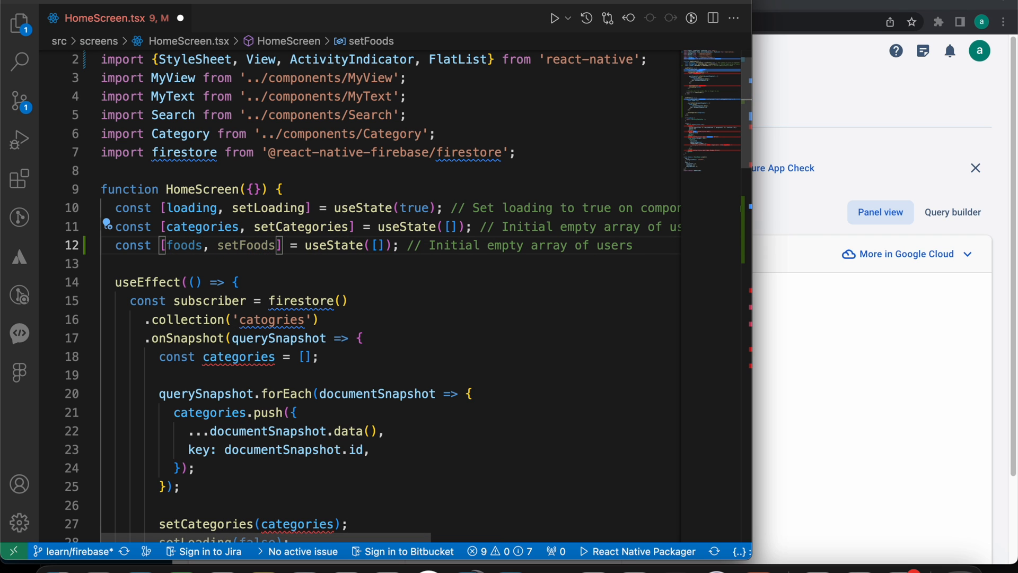
{"action": "scroll", "scroll_direction": "down", "scroll_amount": 3}
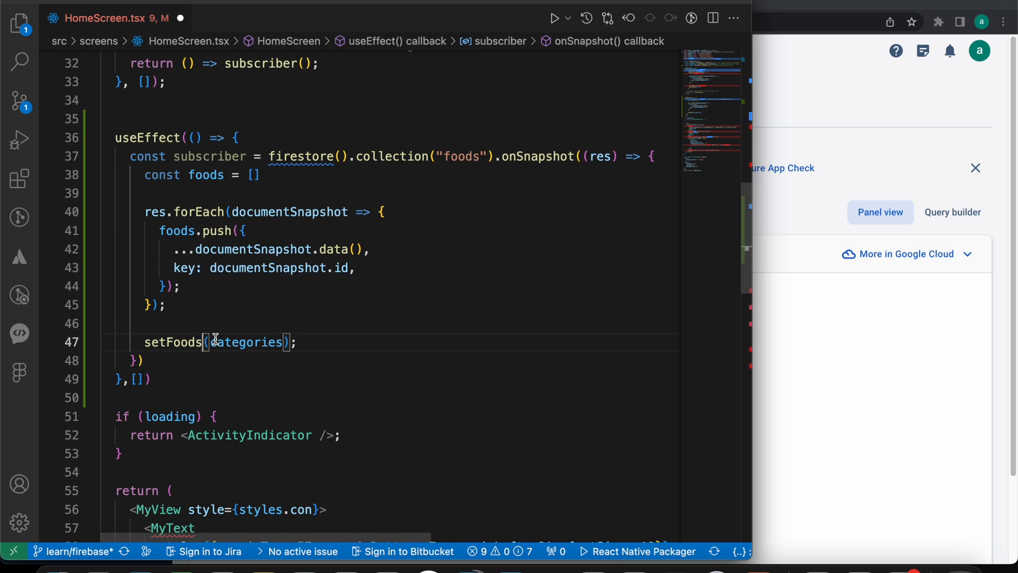
{"action": "double_click", "coordinate": [246, 342]}
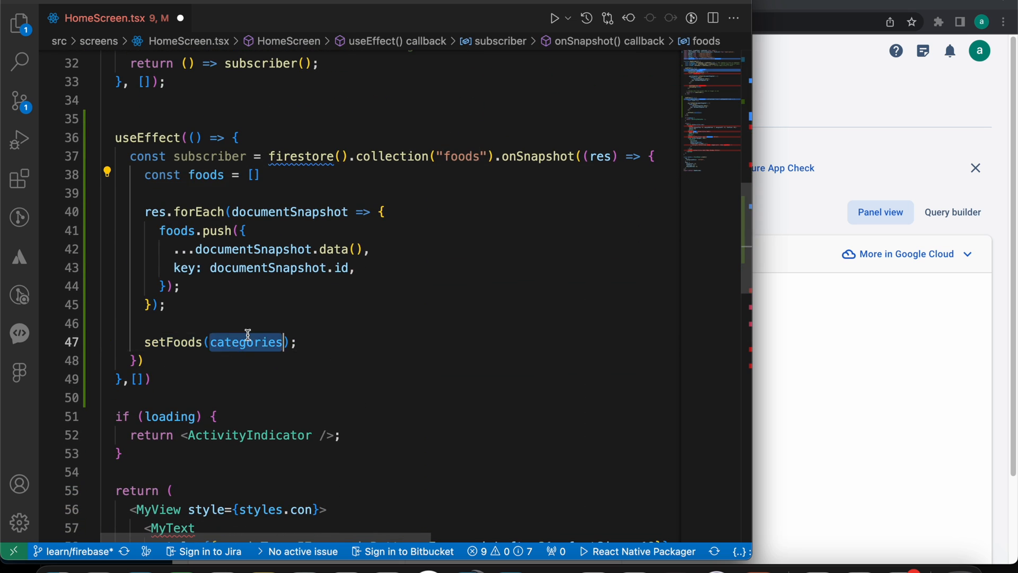
{"action": "type", "text": "foods"}
{"action": "type", "text": "return () =>"}
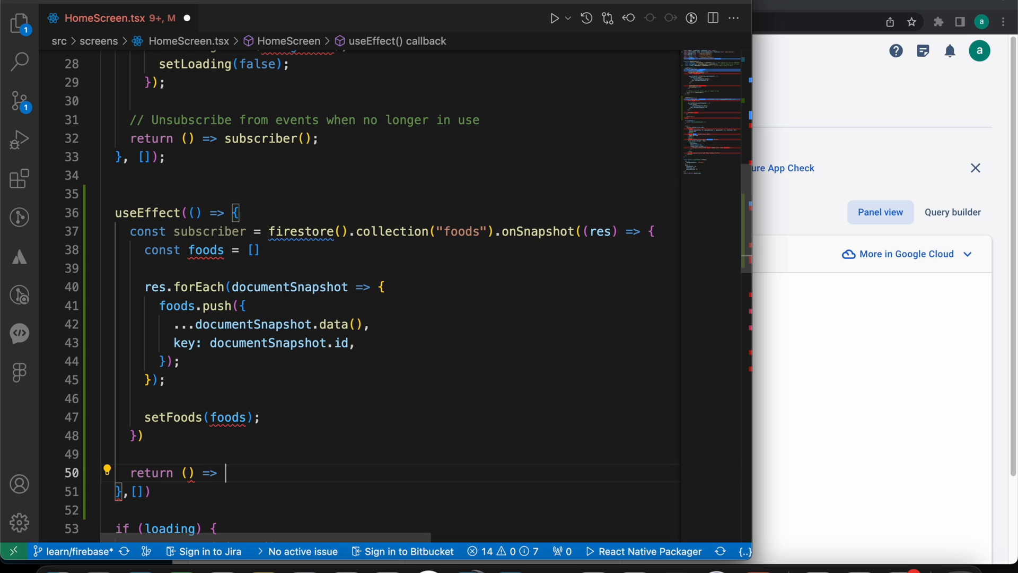
{"action": "type", "text": "subscriber("}
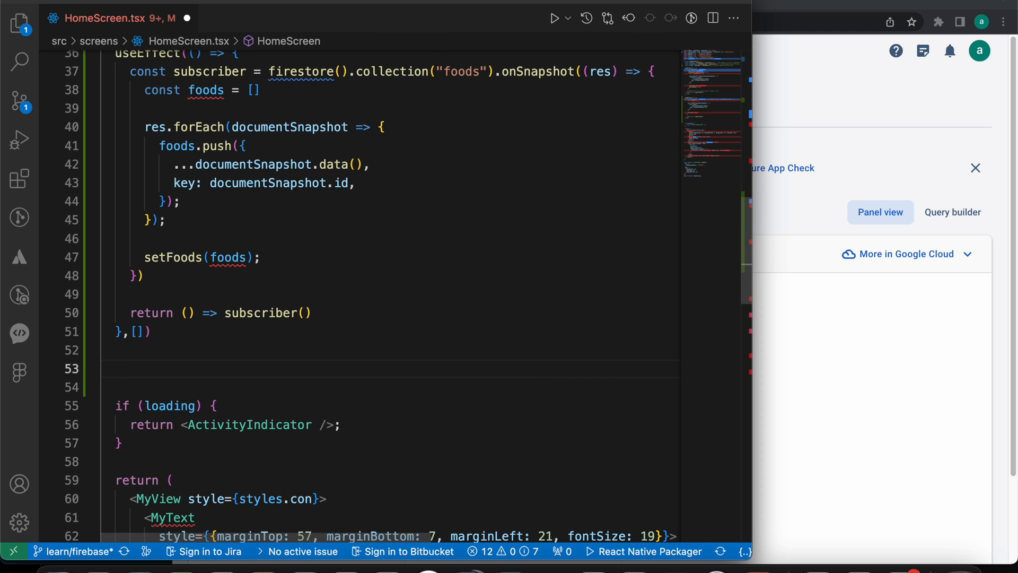
{"action": "type", "text": "con"}
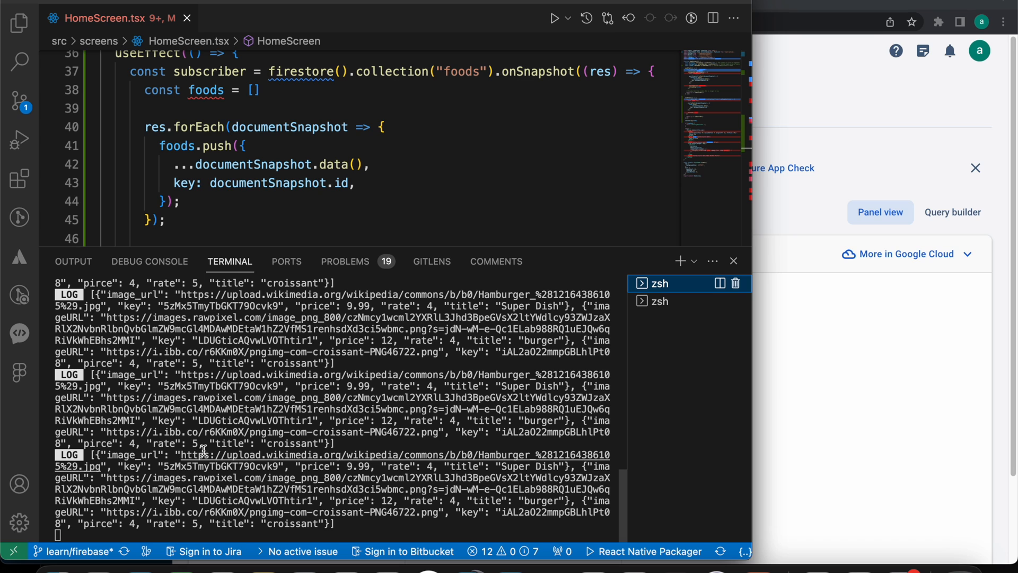
{"action": "mouse_move", "coordinate": [149, 454]}
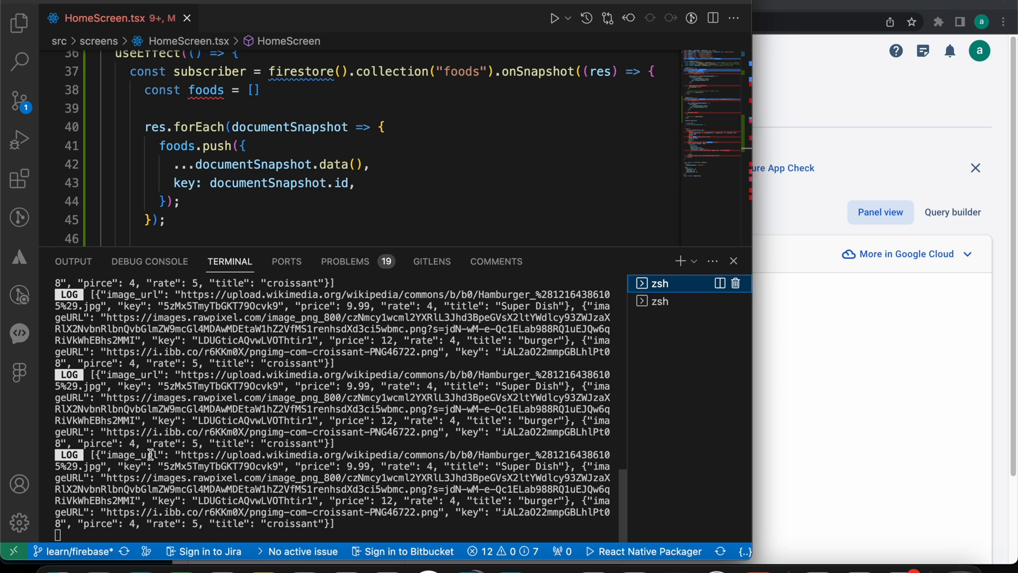
- Check the logged foods output for the image_url, price and title fields
{"action": "double_click", "coordinate": [132, 454]}
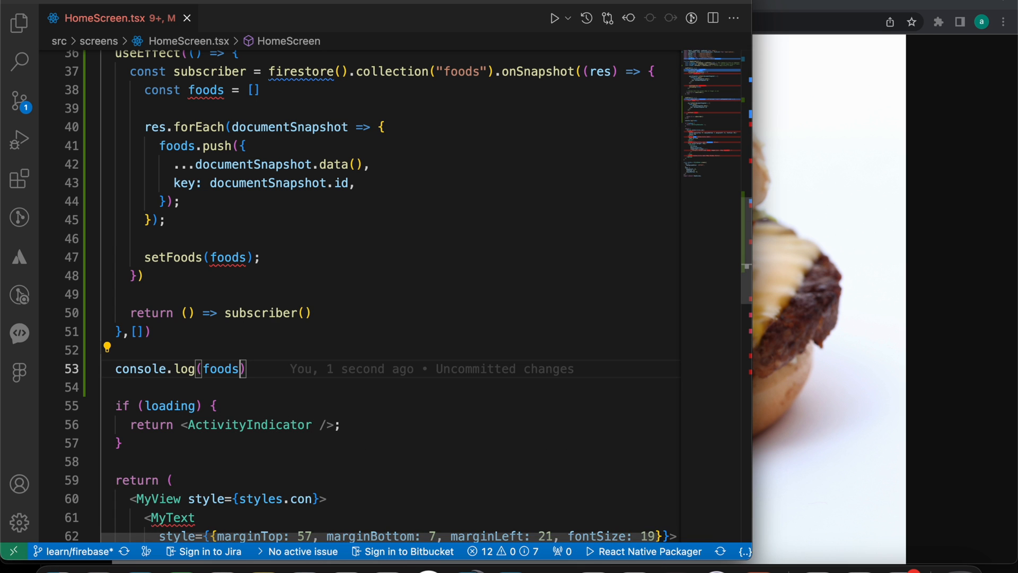
{"action": "scroll", "scroll_direction": "down", "scroll_amount": 3}
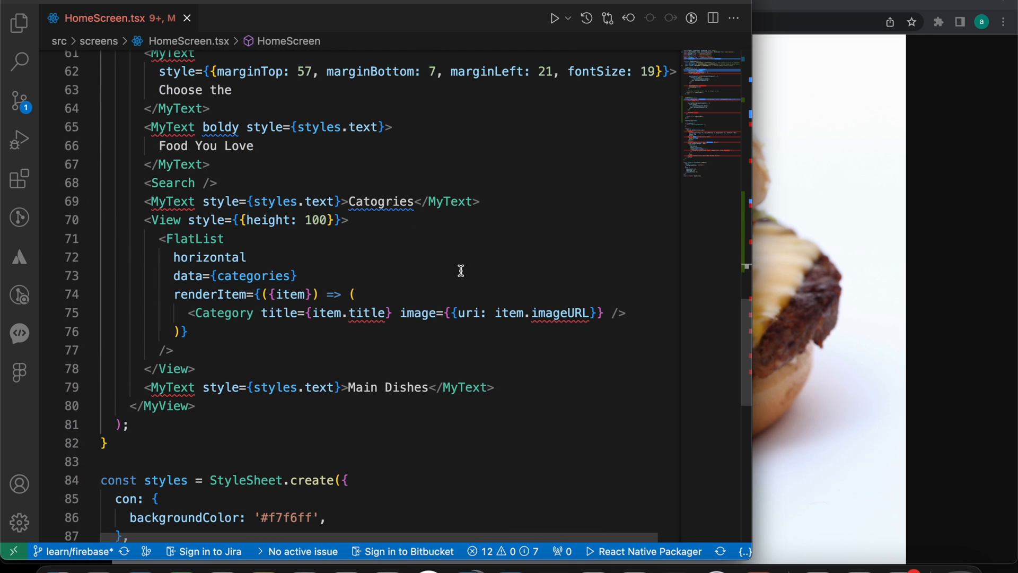
{"action": "mouse_move", "coordinate": [288, 361]}
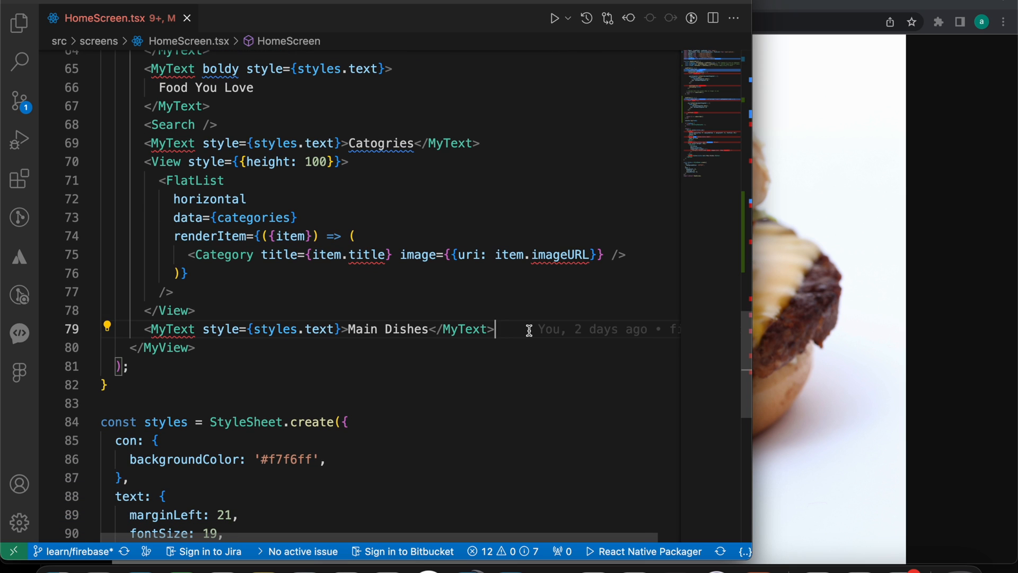
- Type <FlatList horizontal data={foods} under Main Dishes and begin the renderItem prop
{"action": "type", "text": "<FlatList"}
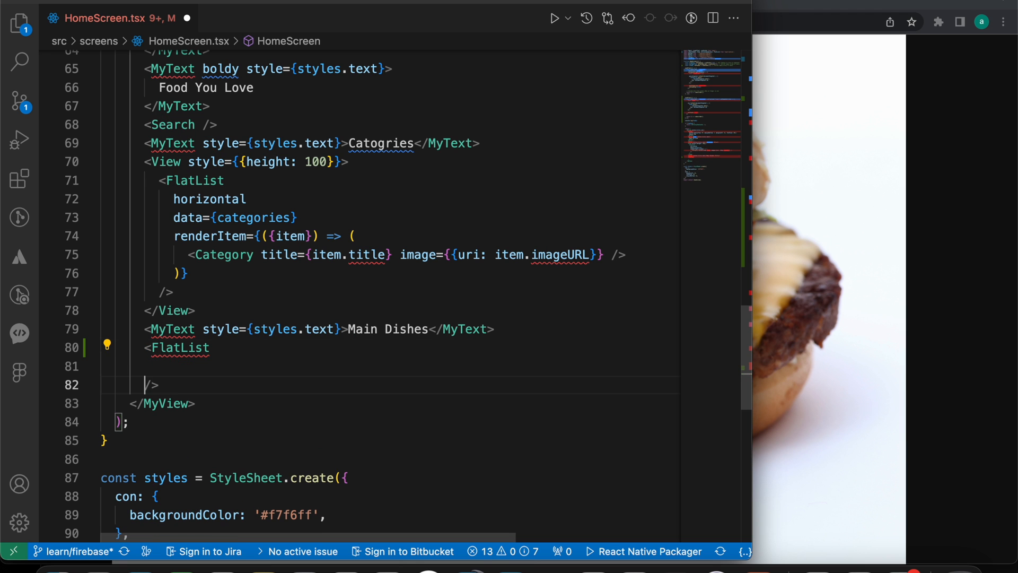
{"action": "type", "text": "horizontal"}
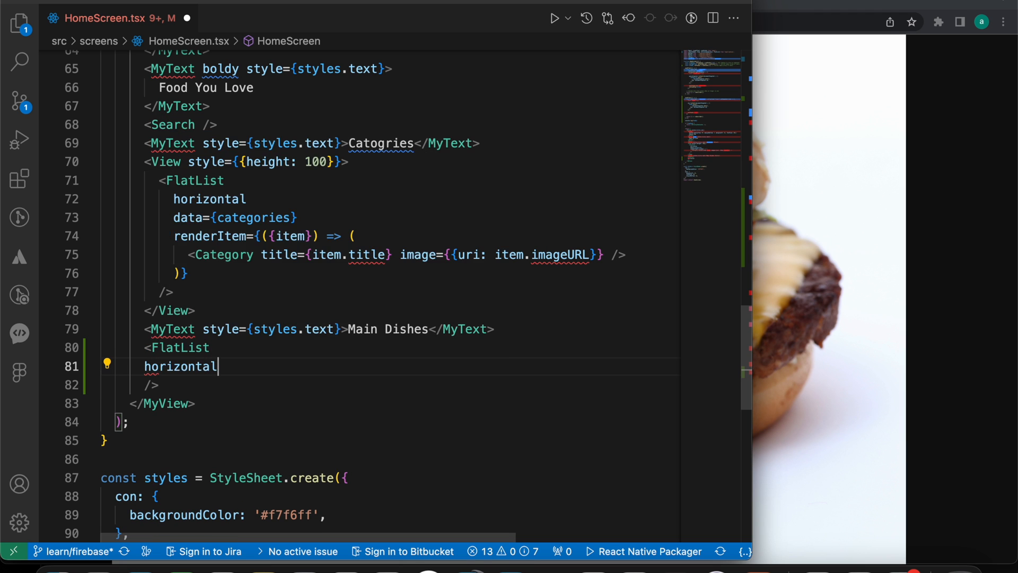
{"action": "type", "text": "data={"}
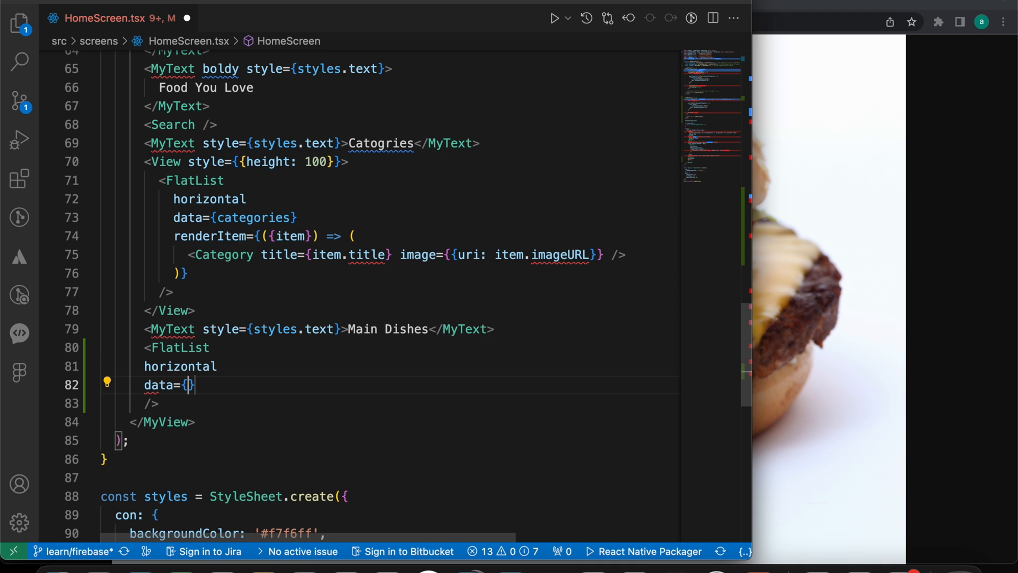
{"action": "type", "text": "foods"}
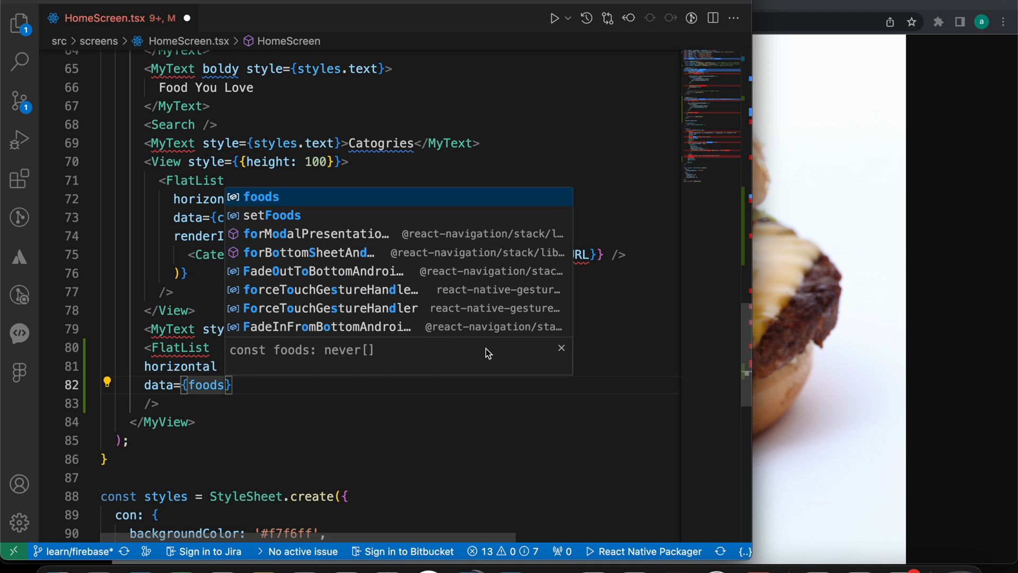
{"action": "type", "text": "rend"}
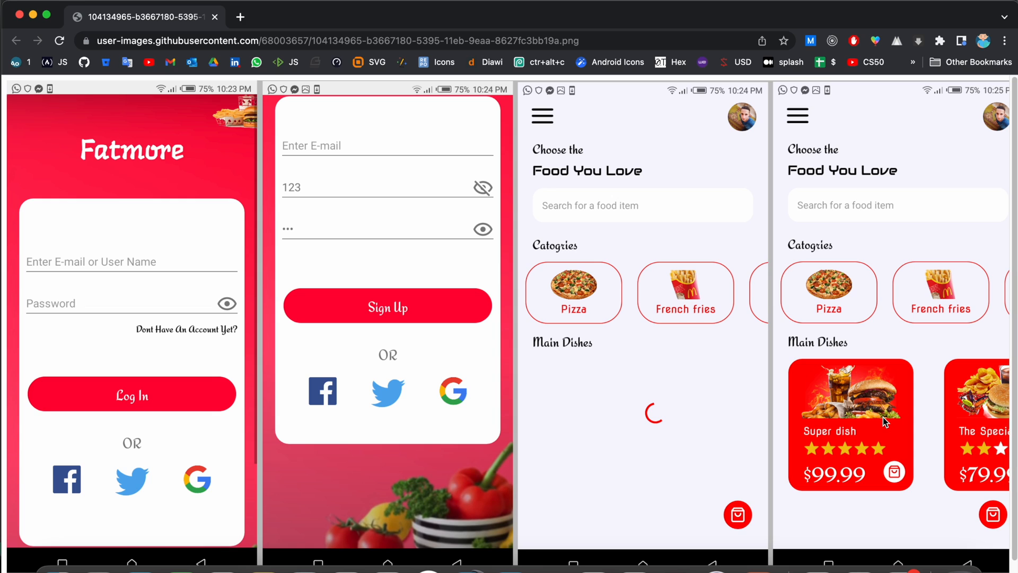
{"action": "mouse_move", "coordinate": [874, 440]}
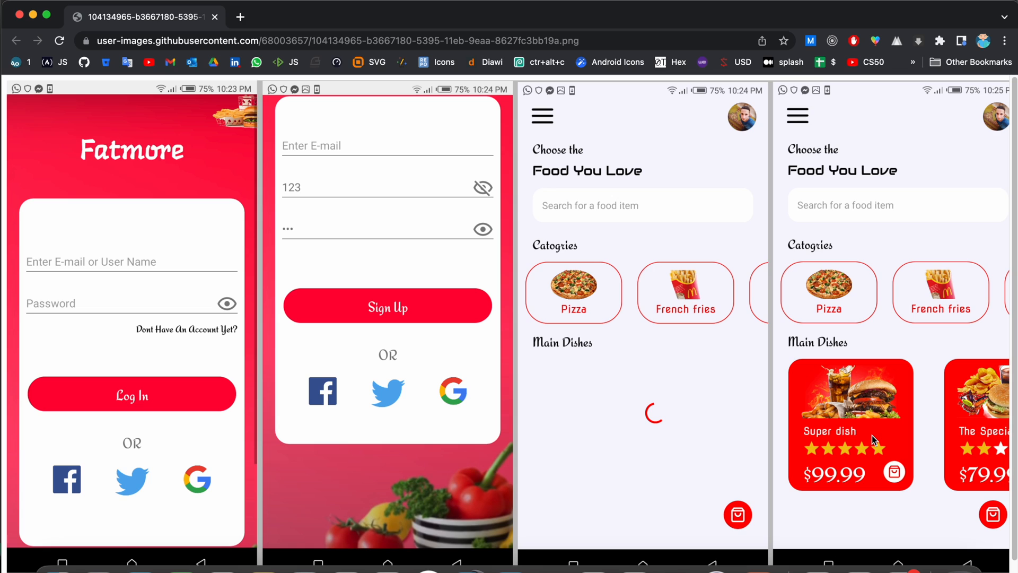
{"action": "mouse_move", "coordinate": [870, 423]}
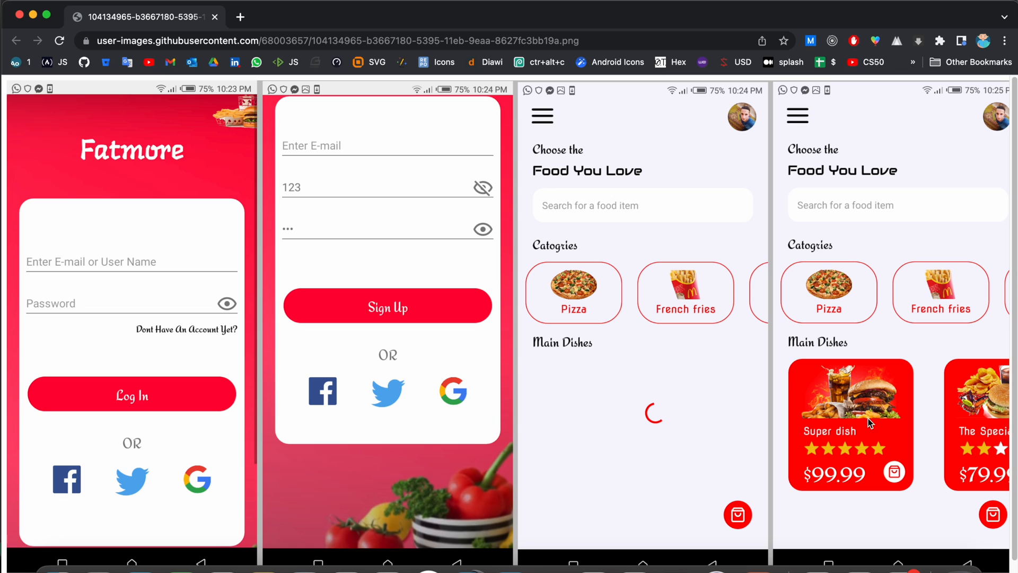
{"action": "mouse_move", "coordinate": [851, 432]}
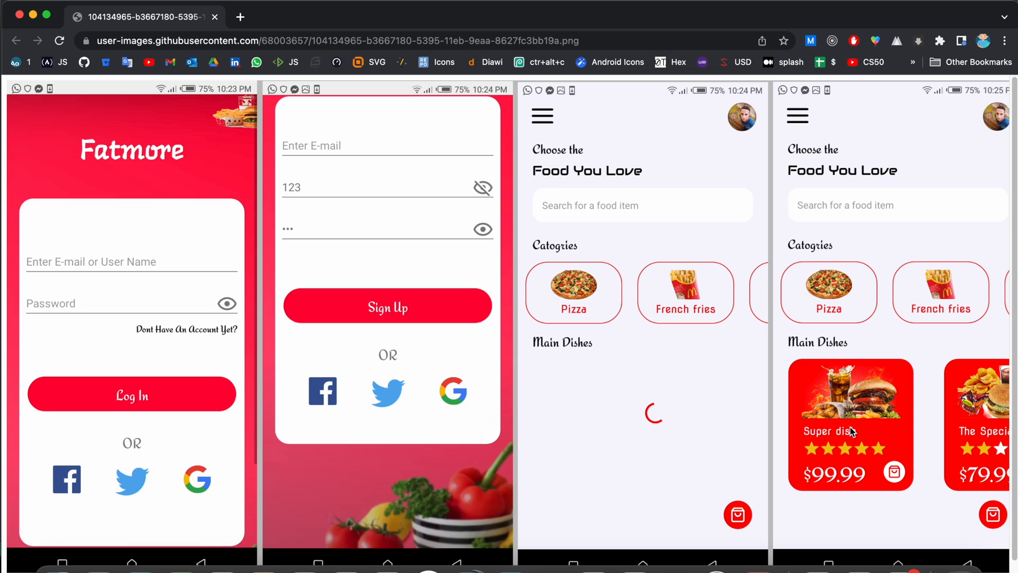
{"action": "mouse_move", "coordinate": [853, 455]}
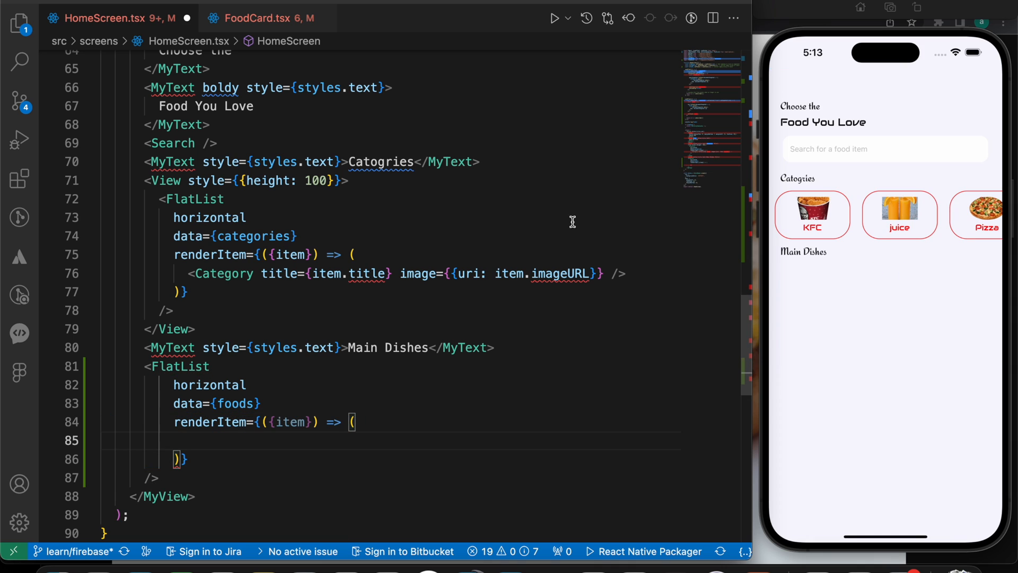
{"action": "mouse_move", "coordinate": [263, 19]}
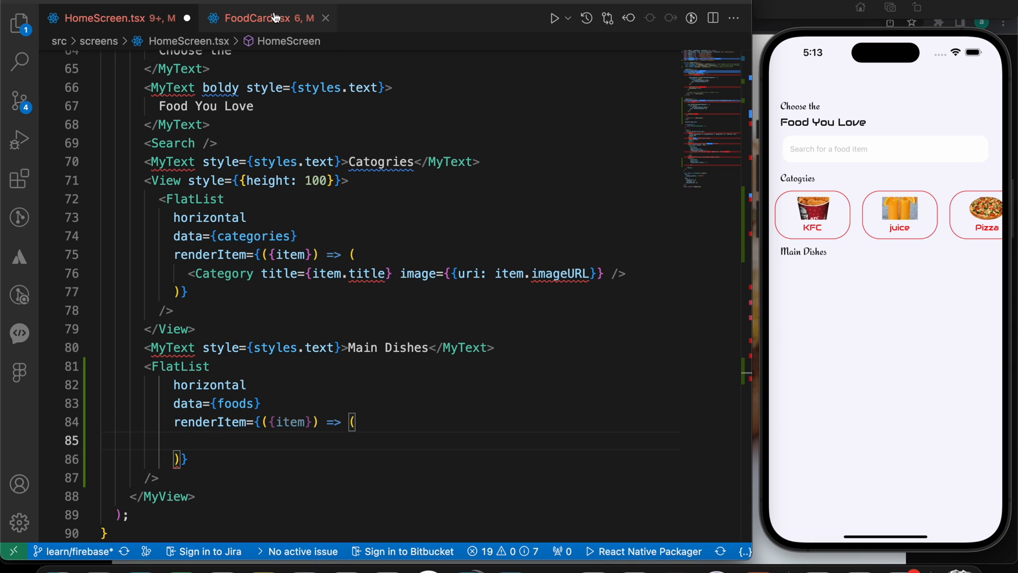
- Render <FoodCard image={item.imageURL} title={item.title} price={item.price}> in renderItem
{"action": "type", "text": "<"}
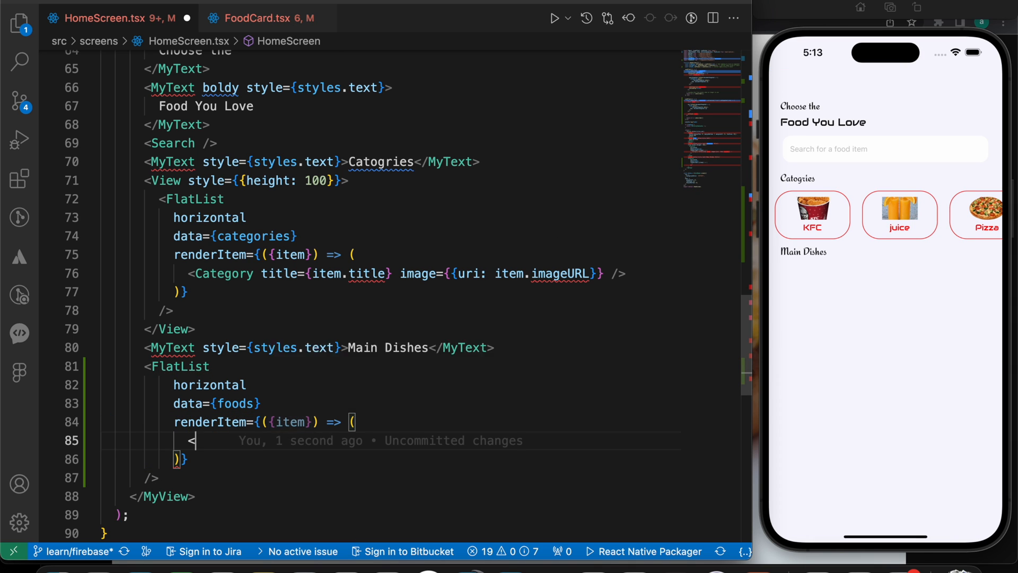
{"action": "type", "text": "<FoodCard />"}
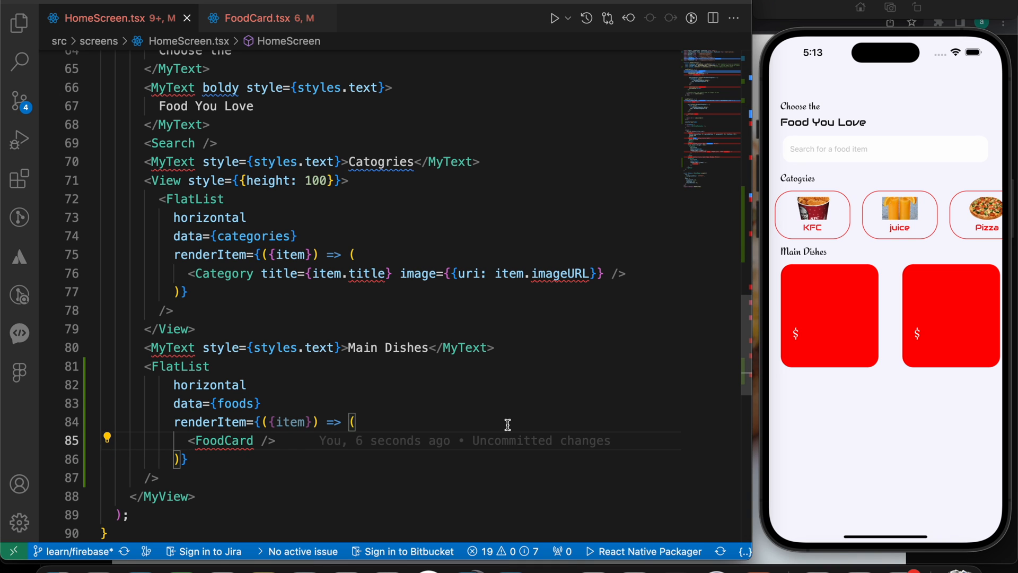
{"action": "type", "text": "image={}"}
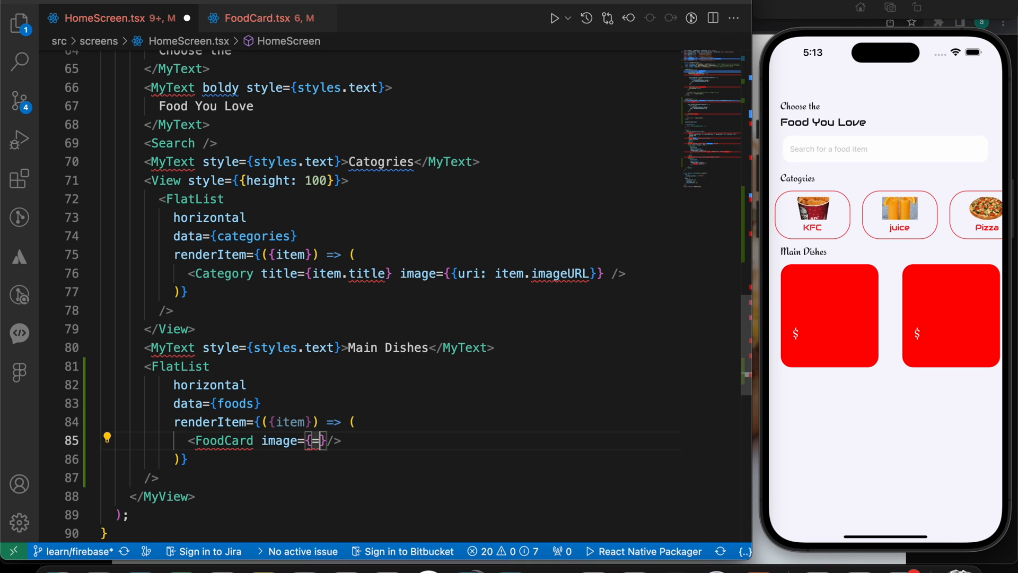
{"action": "type", "text": "item.imageURL"}
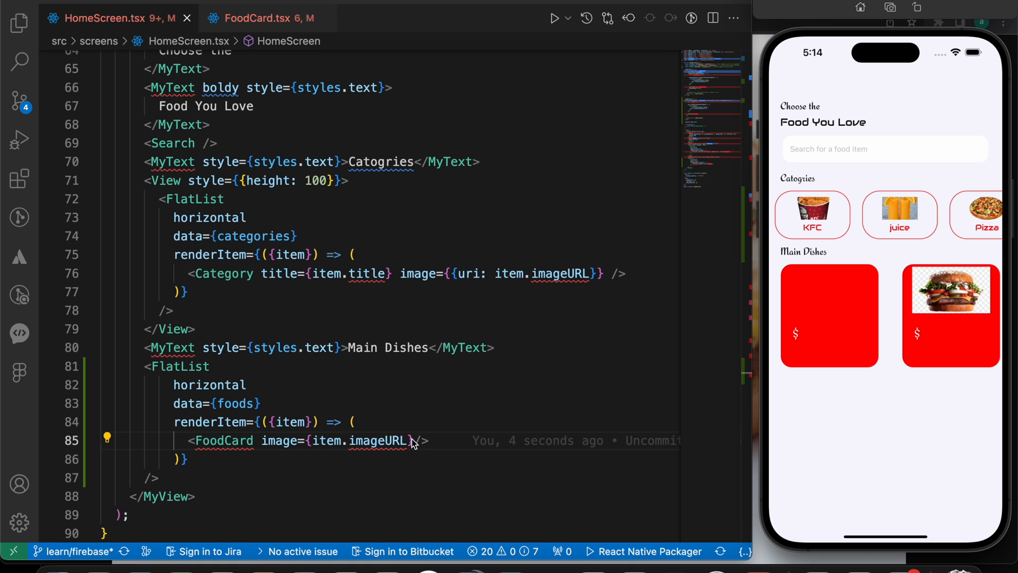
{"action": "type", "text": "title={item.title"}
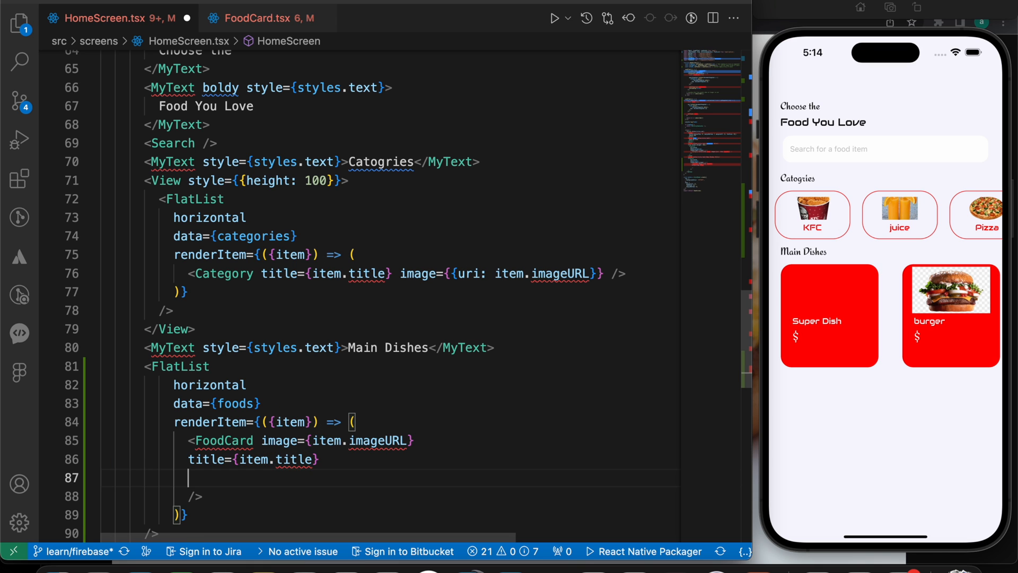
{"action": "type", "text": "price={it"}
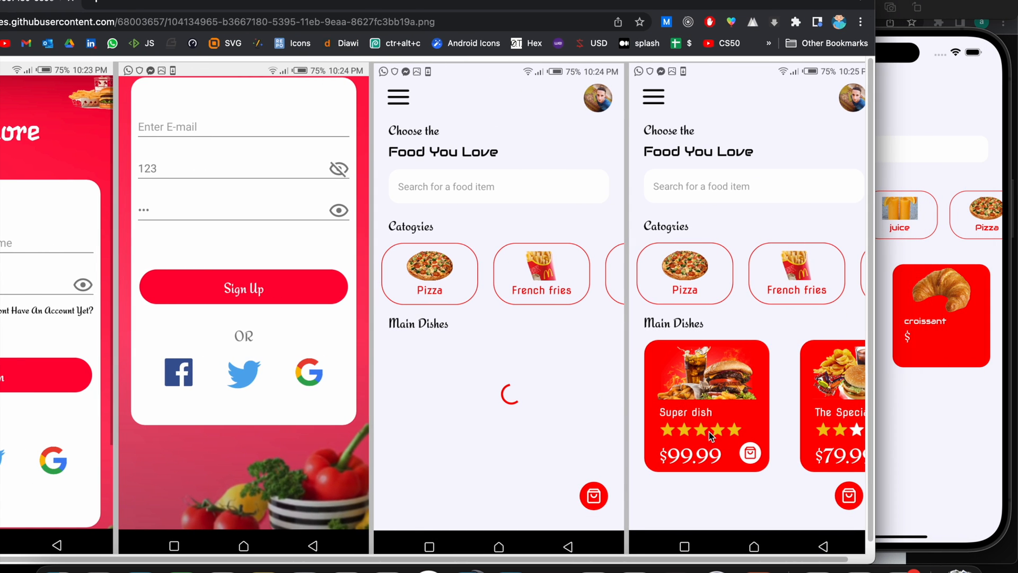
{"action": "mouse_move", "coordinate": [712, 433]}
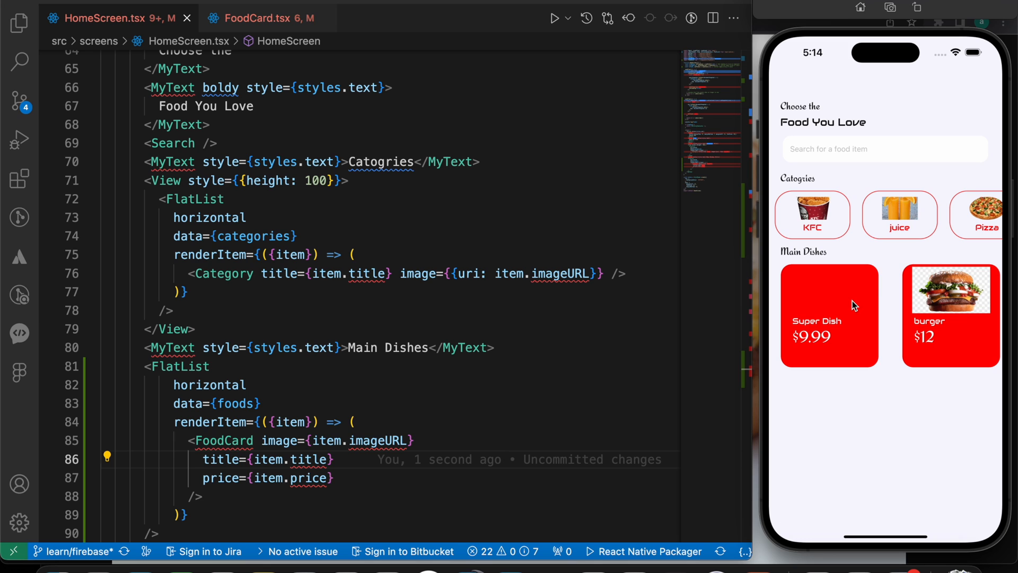
{"action": "mouse_move", "coordinate": [853, 306]}
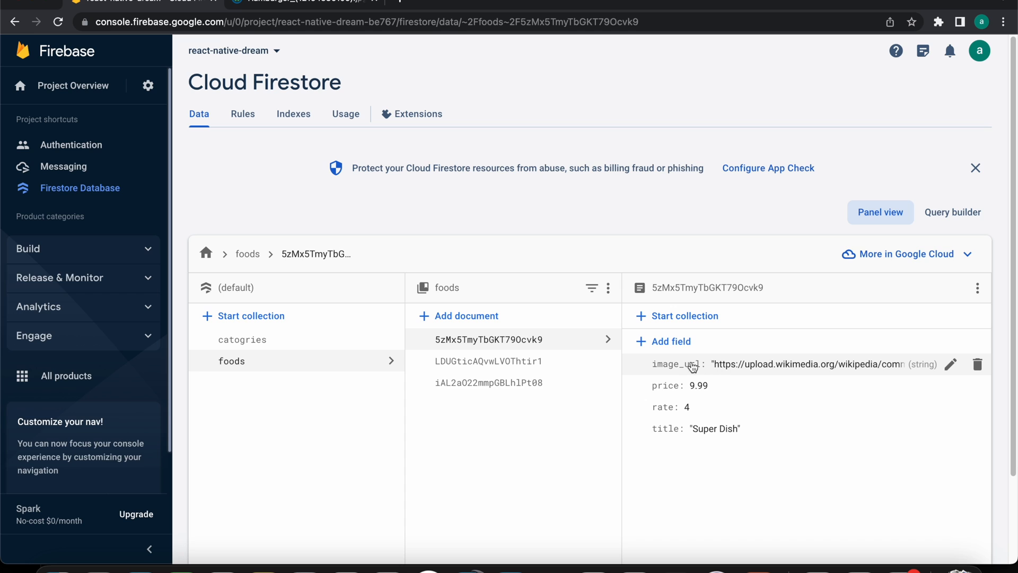
{"action": "mouse_move", "coordinate": [668, 369]}
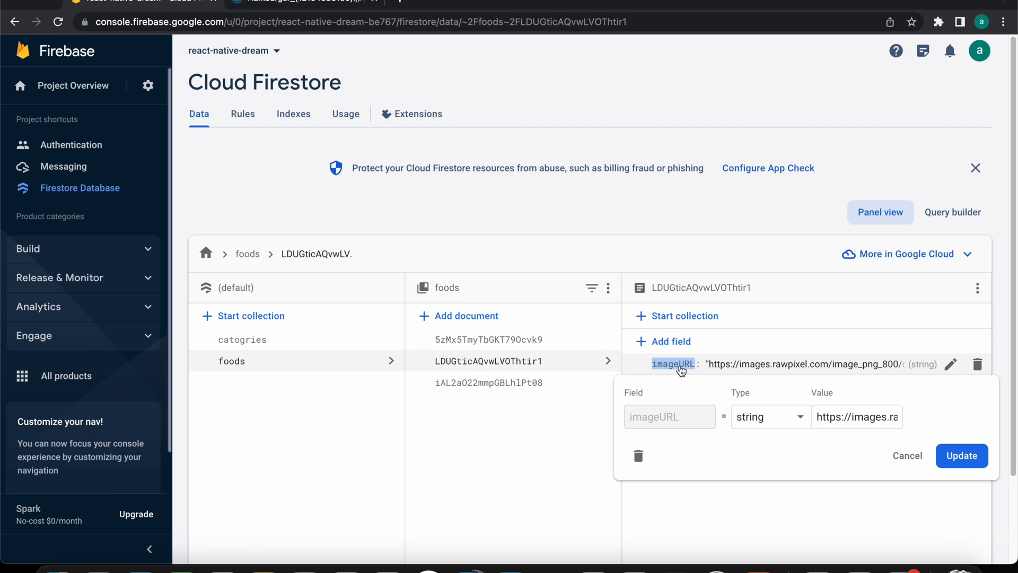
- Add an imageURL field to Super Dish holding the Hamburger image link
{"action": "left_click", "coordinate": [489, 339]}
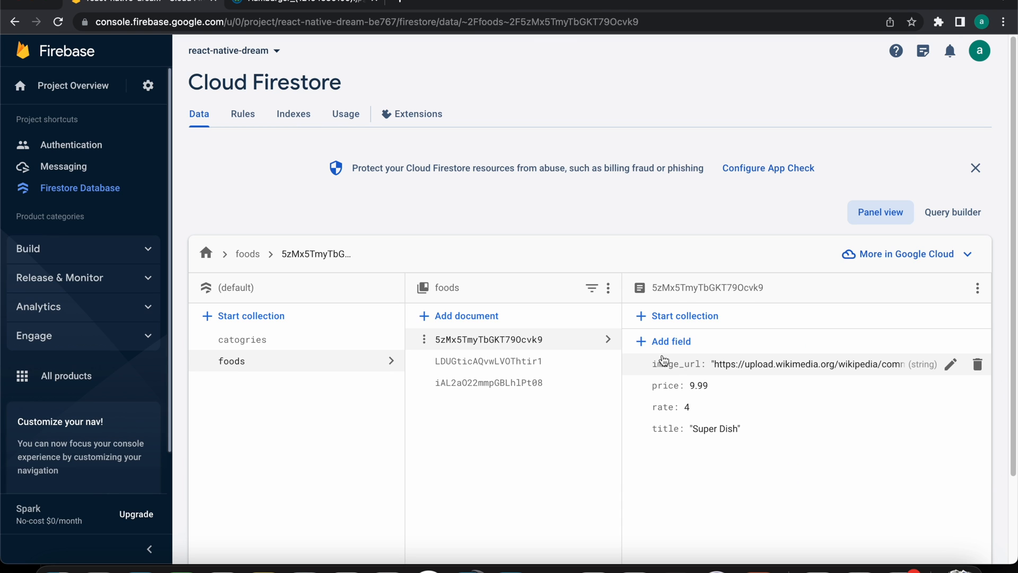
{"action": "left_click", "coordinate": [951, 364]}
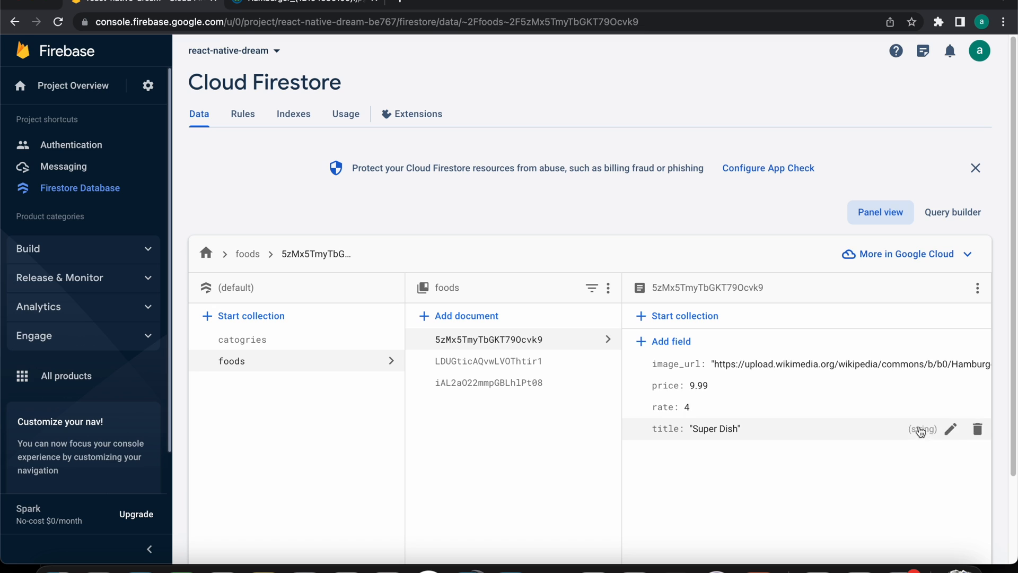
{"action": "left_click", "coordinate": [671, 341]}
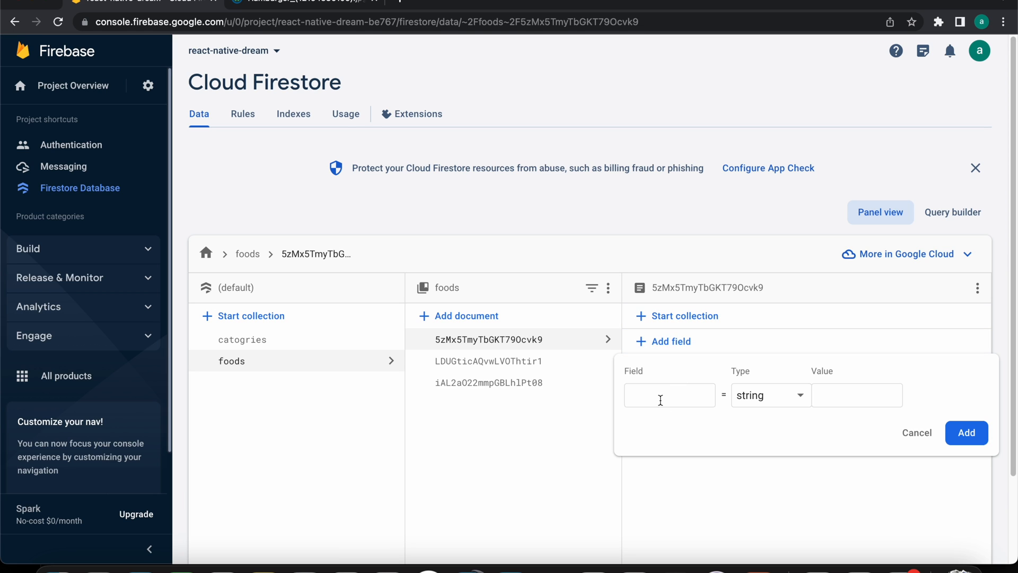
{"action": "type", "text": "imageURL"}
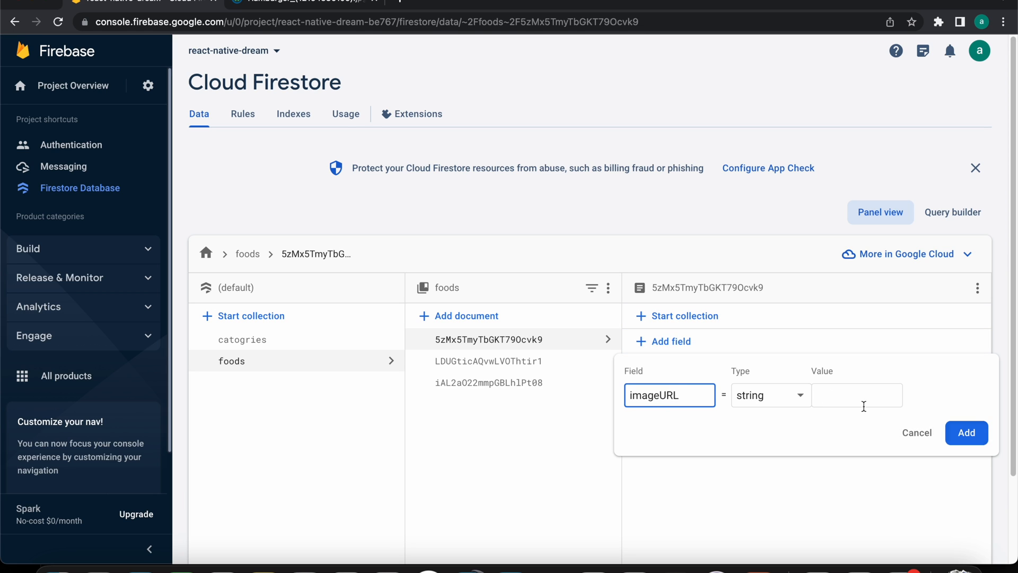
{"action": "left_click", "coordinate": [966, 433]}
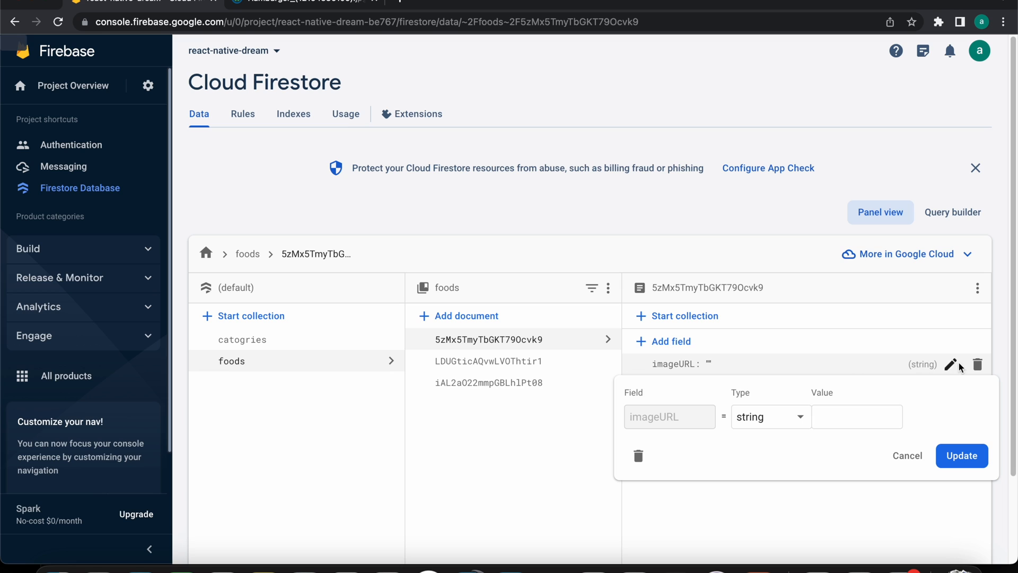
{"action": "left_click", "coordinate": [960, 455]}
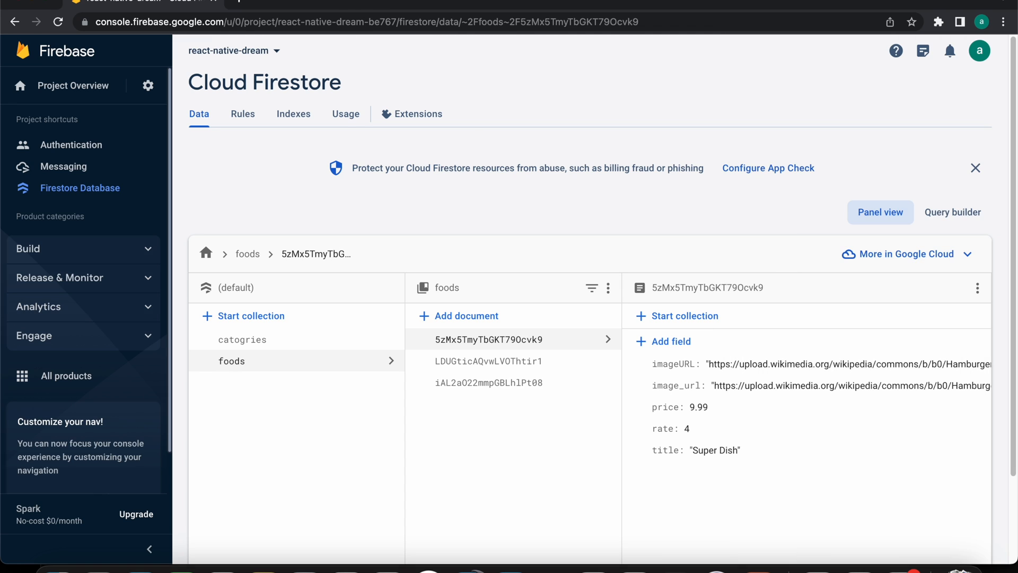
{"action": "mouse_move", "coordinate": [455, 141]}
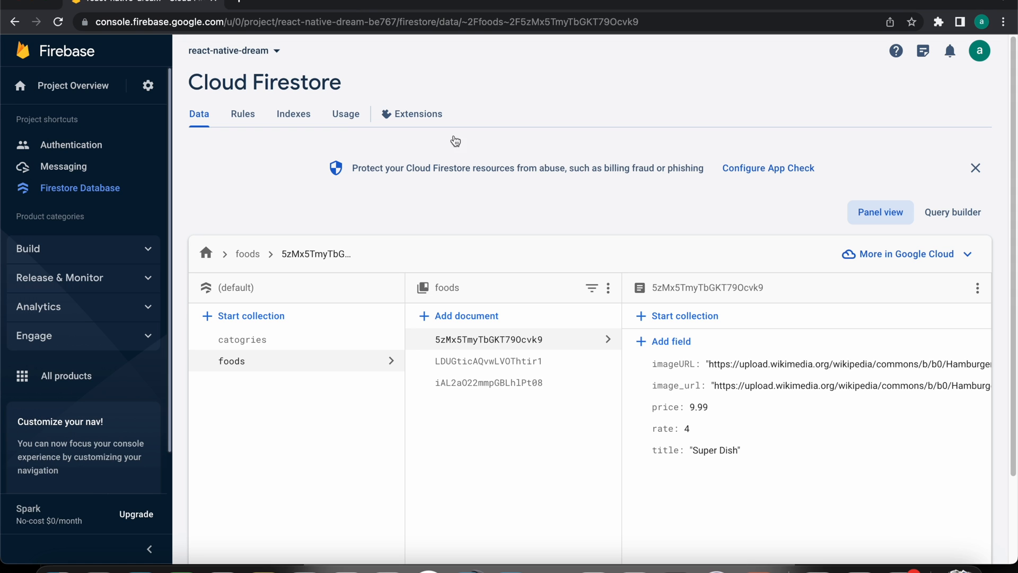
{"action": "mouse_move", "coordinate": [527, 416]}
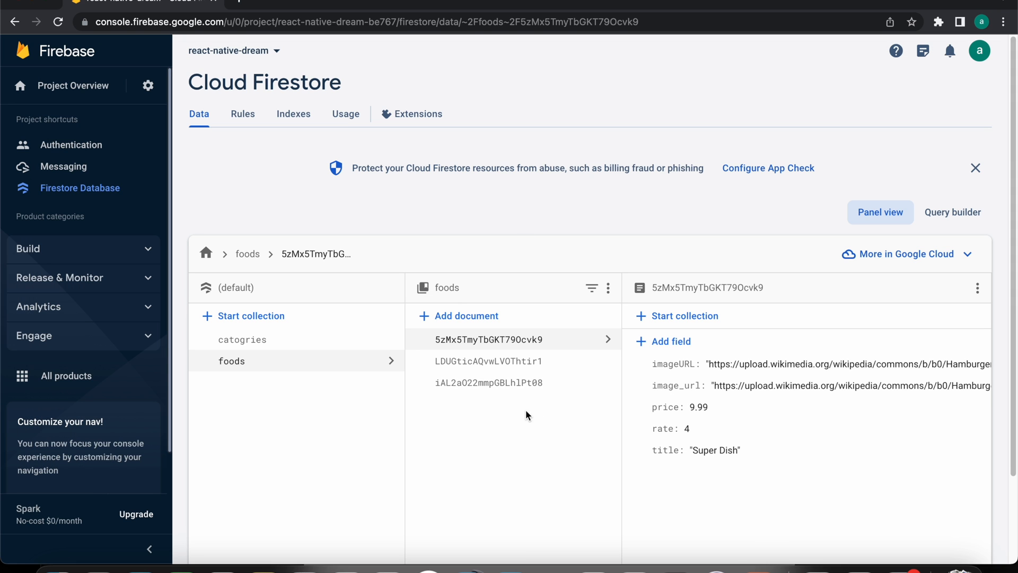
- Create an auto-ID spaghetti document in foods with title, imageURL, rate 4 and price 20
{"action": "left_click", "coordinate": [466, 315]}
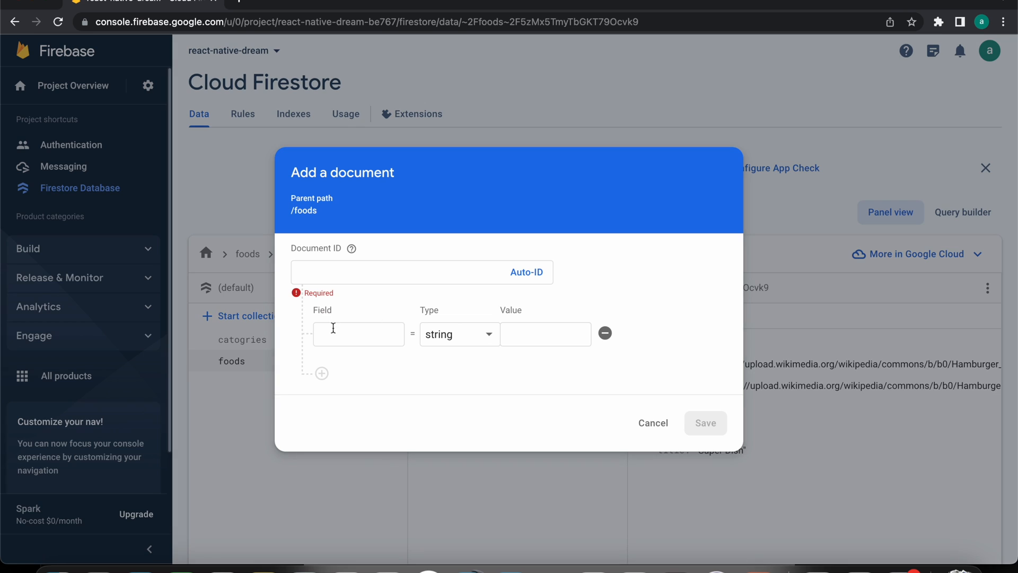
{"action": "type", "text": "title"}
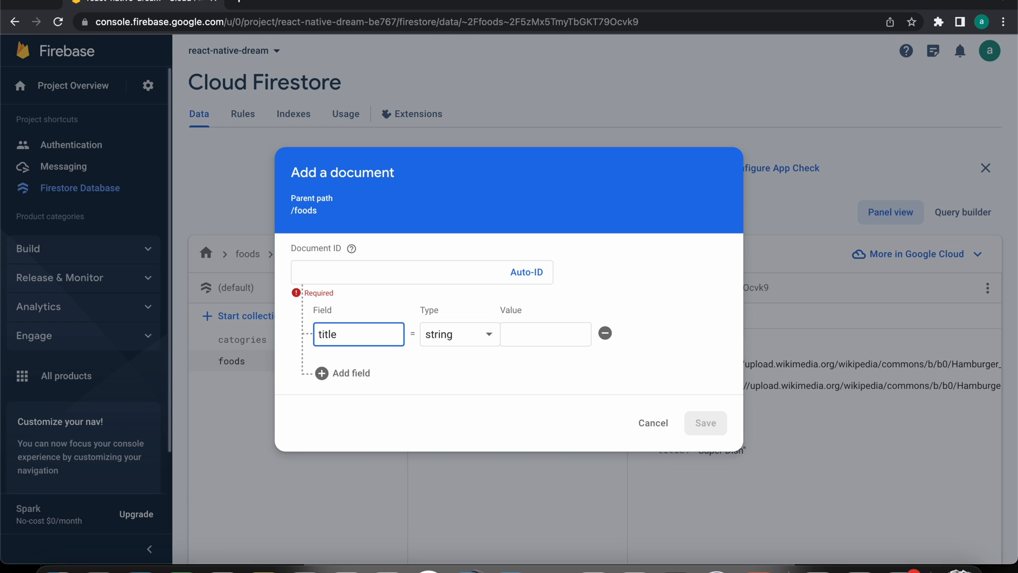
{"action": "type", "text": "spaghetti"}
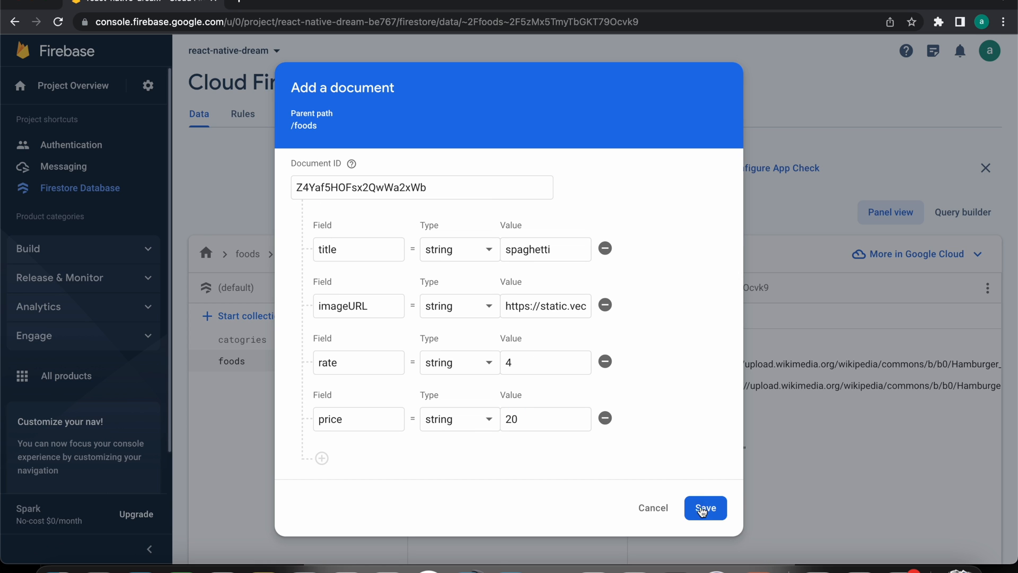
{"action": "left_click", "coordinate": [705, 508]}
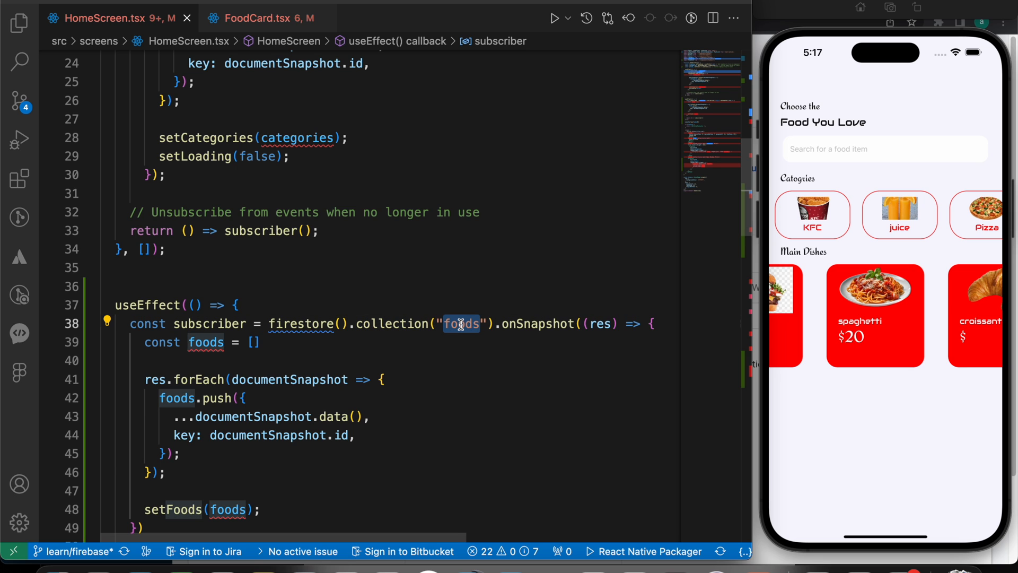
{"action": "mouse_move", "coordinate": [300, 137]}
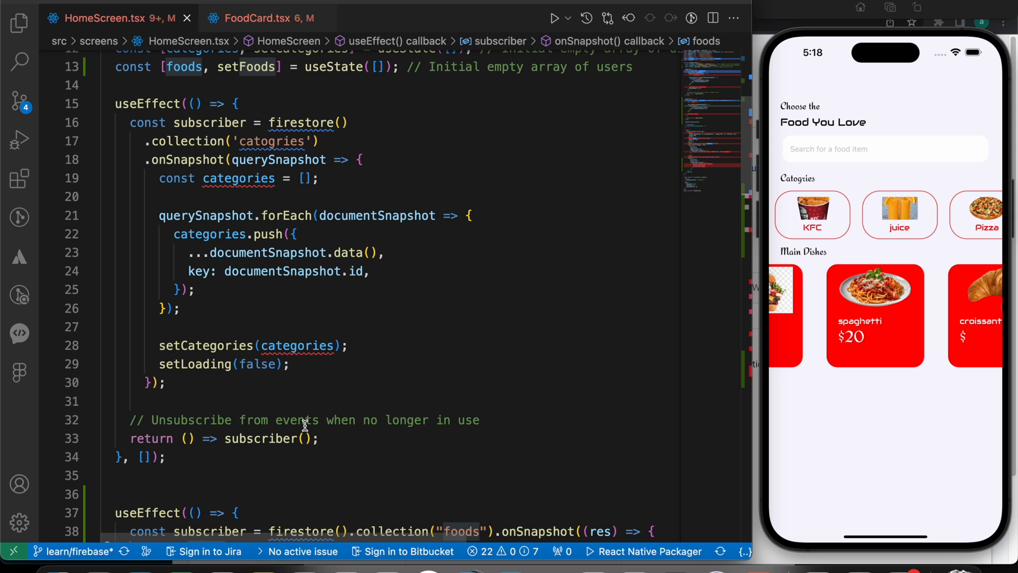
{"action": "scroll", "scroll_direction": "down", "scroll_amount": 3}
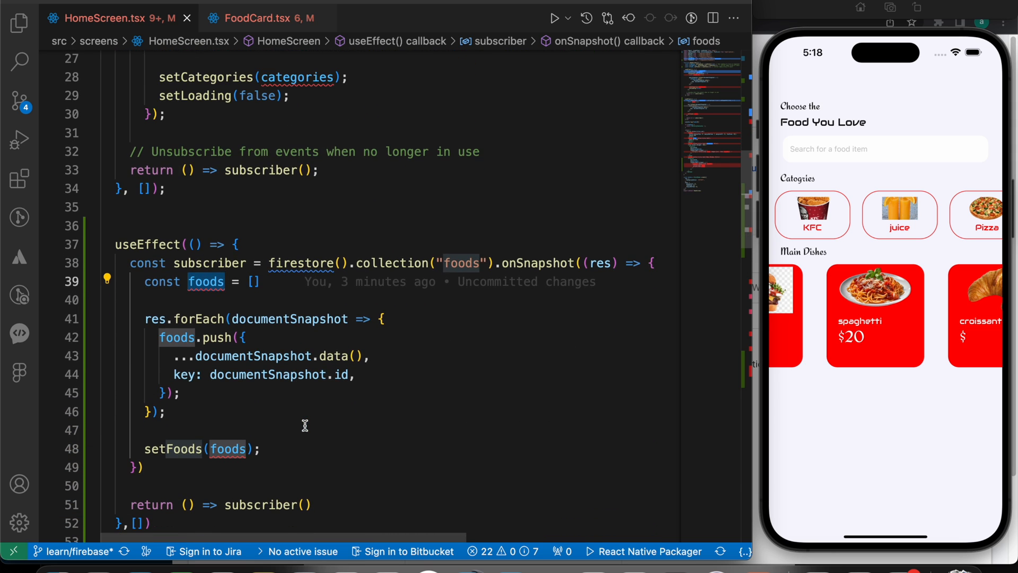